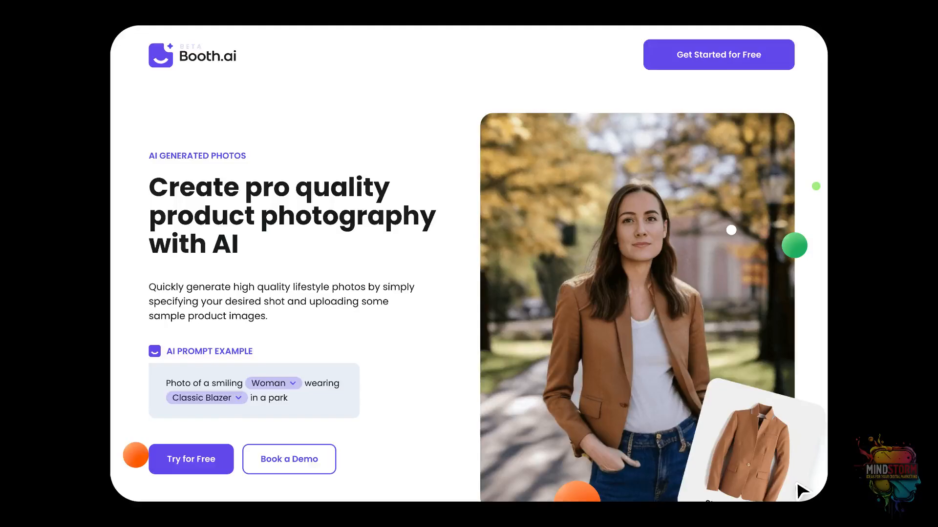
Scroll the Booth.ai homepage past Testimonials, Try it out and What is Generative AI to Supercharge your brand
{"action": "scroll", "scroll_direction": "down", "scroll_amount": 3}
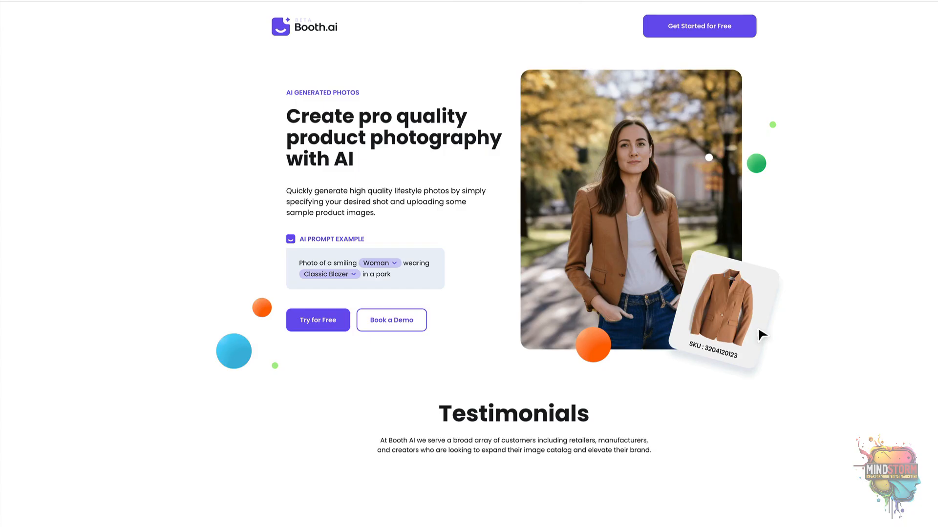
{"action": "scroll", "scroll_direction": "down", "scroll_amount": 3}
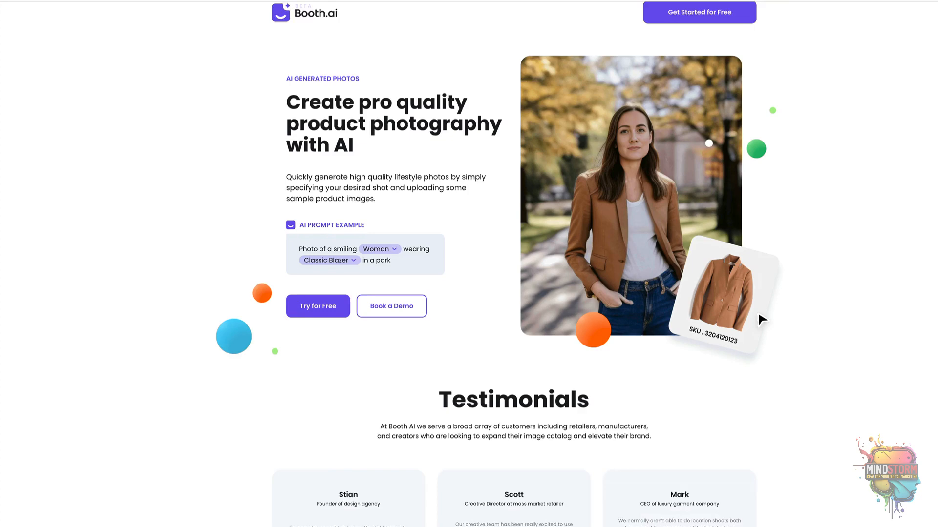
{"action": "scroll", "scroll_direction": "down", "scroll_amount": 3}
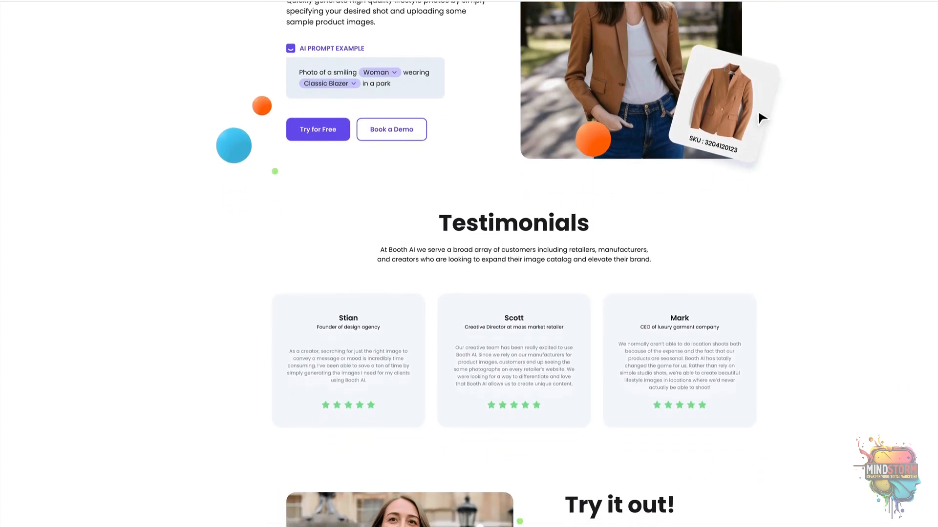
{"action": "scroll", "scroll_direction": "down", "scroll_amount": 3}
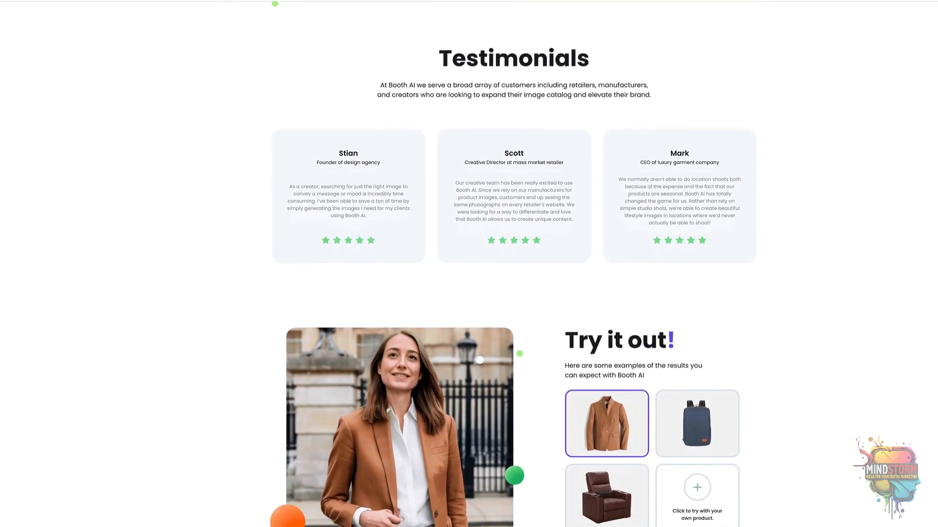
{"action": "scroll", "scroll_direction": "down", "scroll_amount": 3}
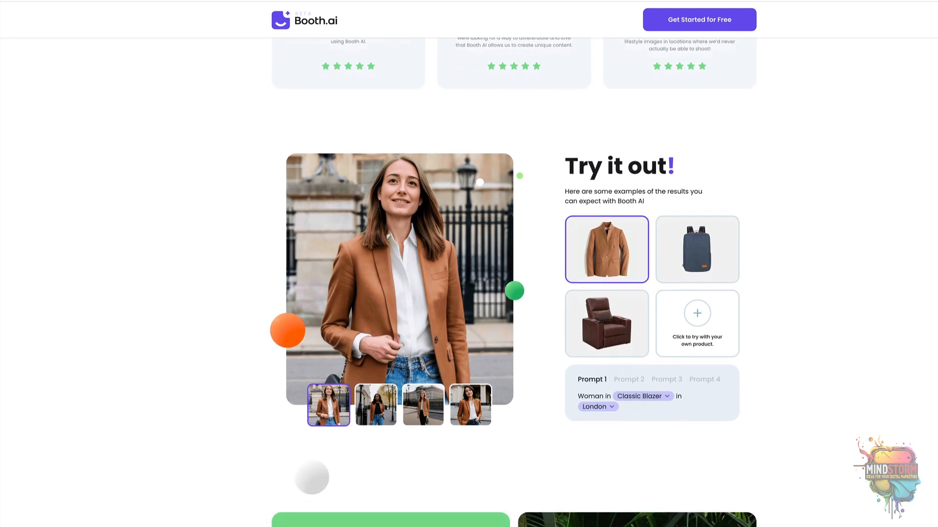
{"action": "scroll", "scroll_direction": "down", "scroll_amount": 3}
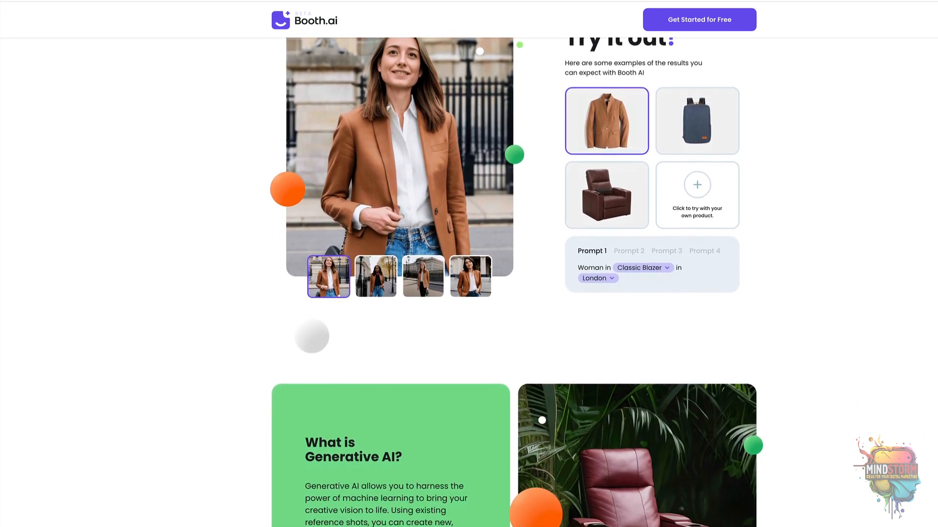
{"action": "scroll", "scroll_direction": "down", "scroll_amount": 3}
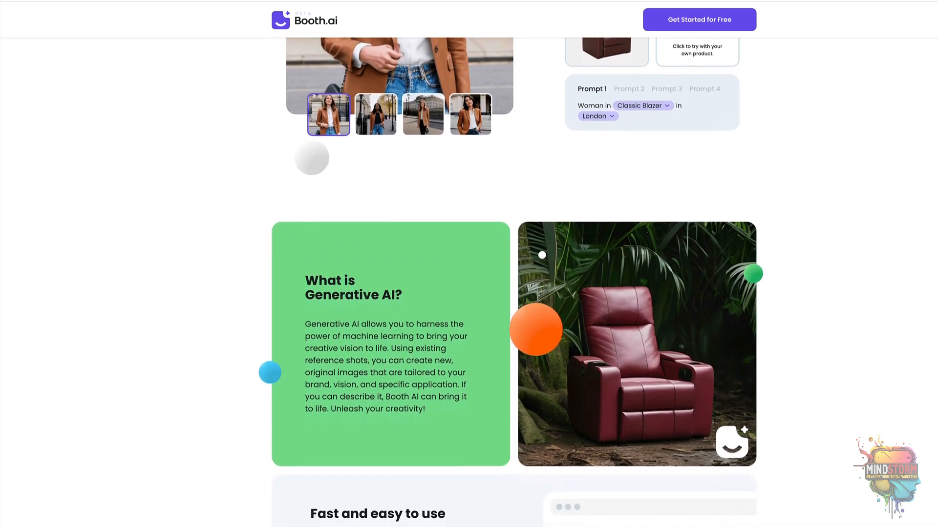
{"action": "scroll", "scroll_direction": "down", "scroll_amount": 3}
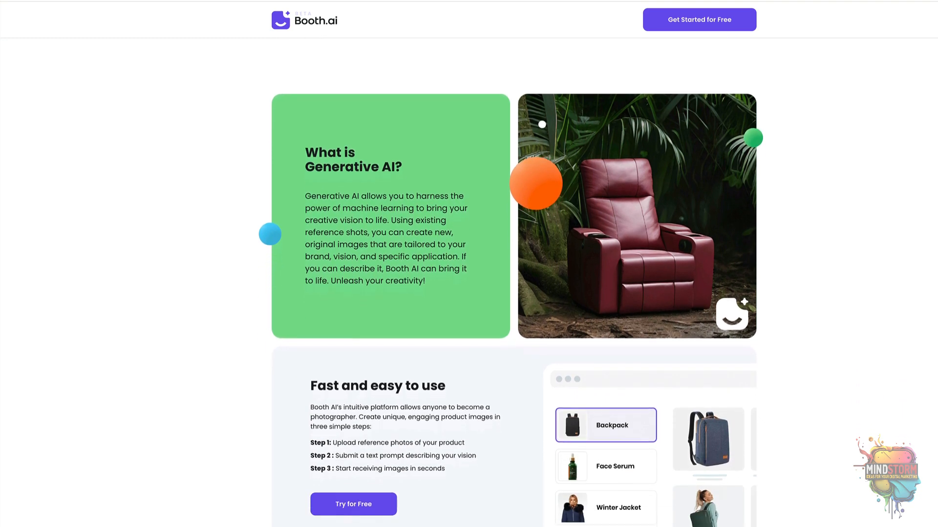
{"action": "scroll", "scroll_direction": "down", "scroll_amount": 3}
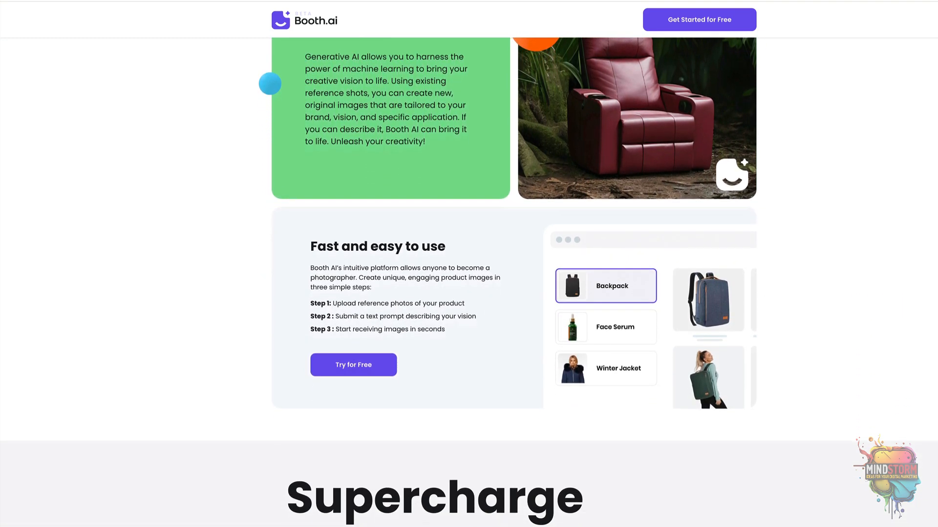
{"action": "scroll", "scroll_direction": "down", "scroll_amount": 3}
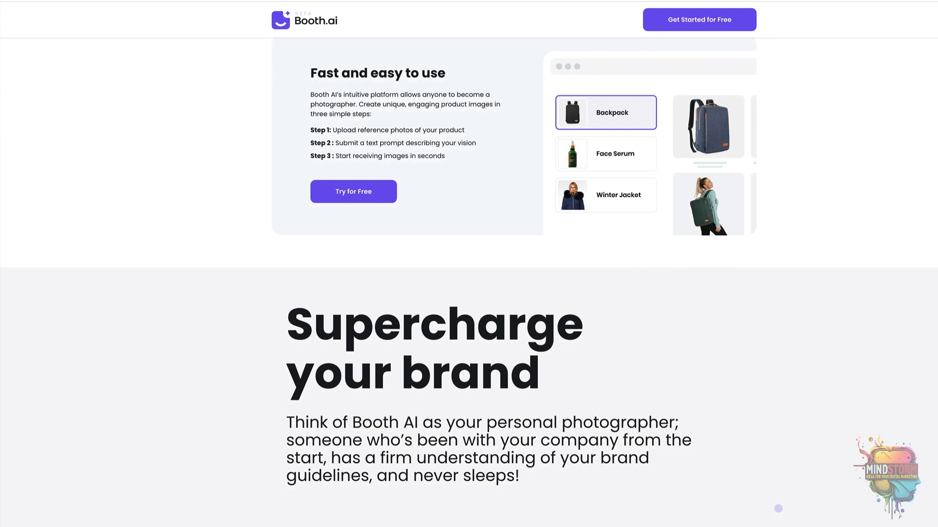
{"action": "scroll", "scroll_direction": "down", "scroll_amount": 3}
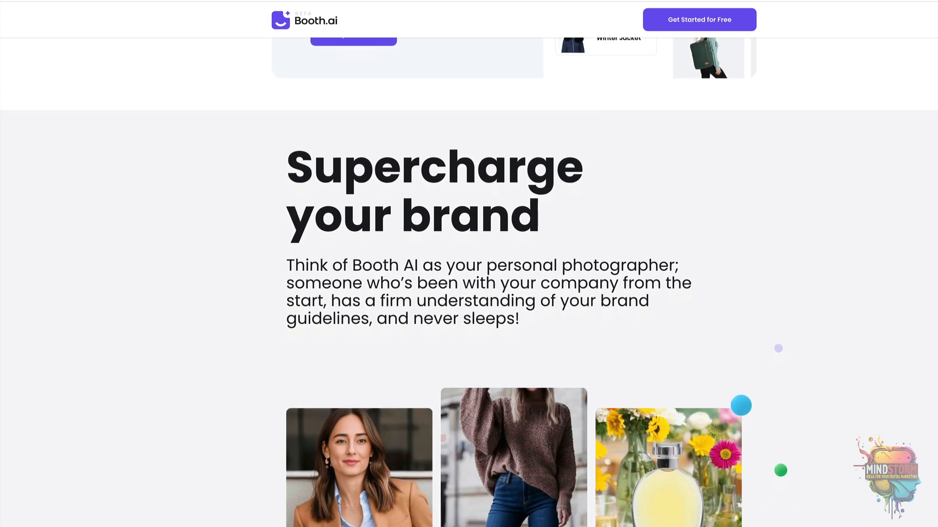
{"action": "scroll", "scroll_direction": "down", "scroll_amount": 3}
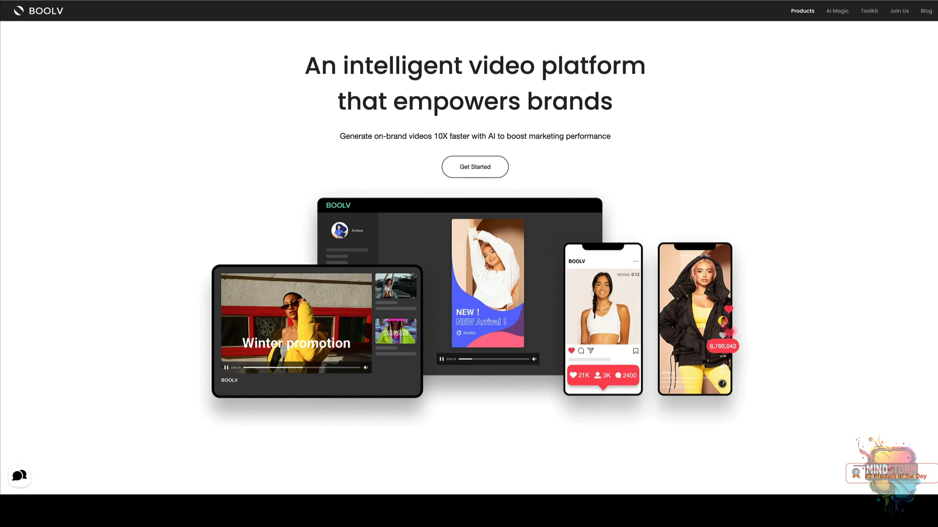
Scroll the BOOLV homepage past the cost reduction stats and All-In-One Platform to Image Live-up
{"action": "scroll", "scroll_direction": "down", "scroll_amount": 3}
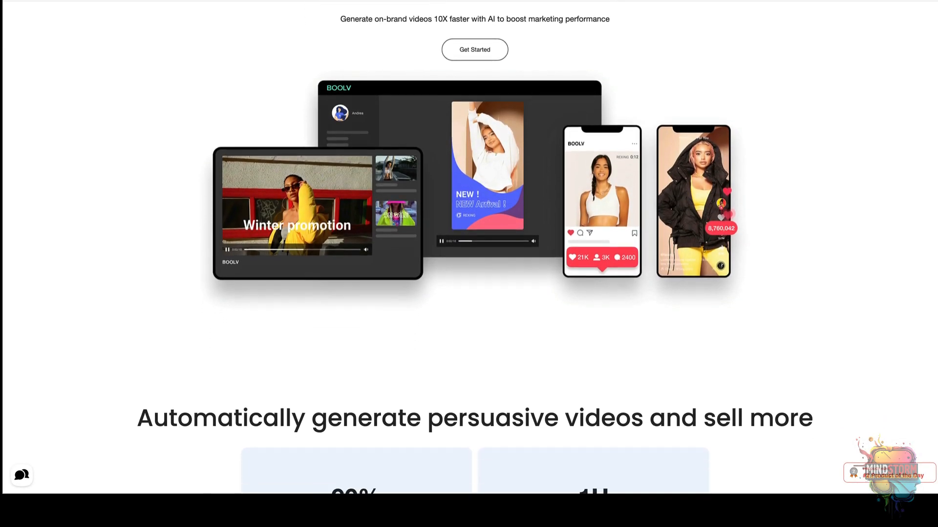
{"action": "scroll", "scroll_direction": "down", "scroll_amount": 3}
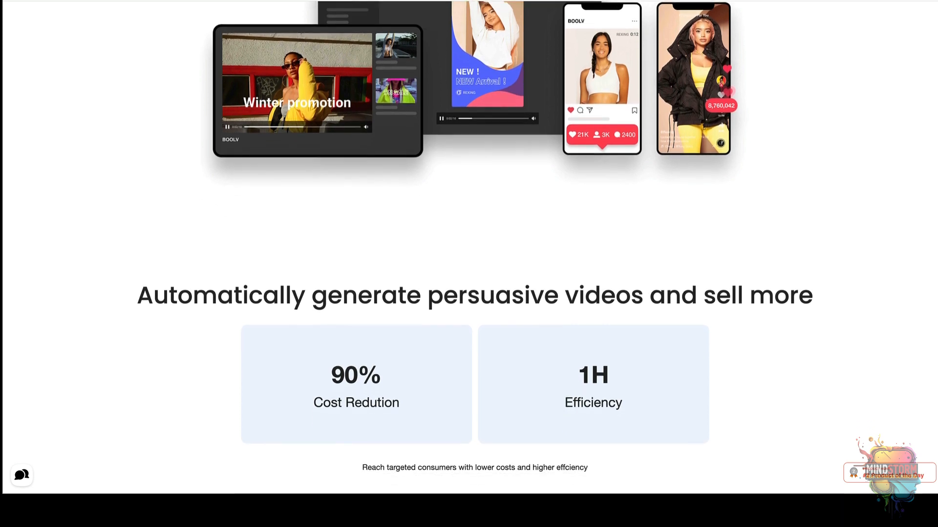
{"action": "scroll", "scroll_direction": "down", "scroll_amount": 3}
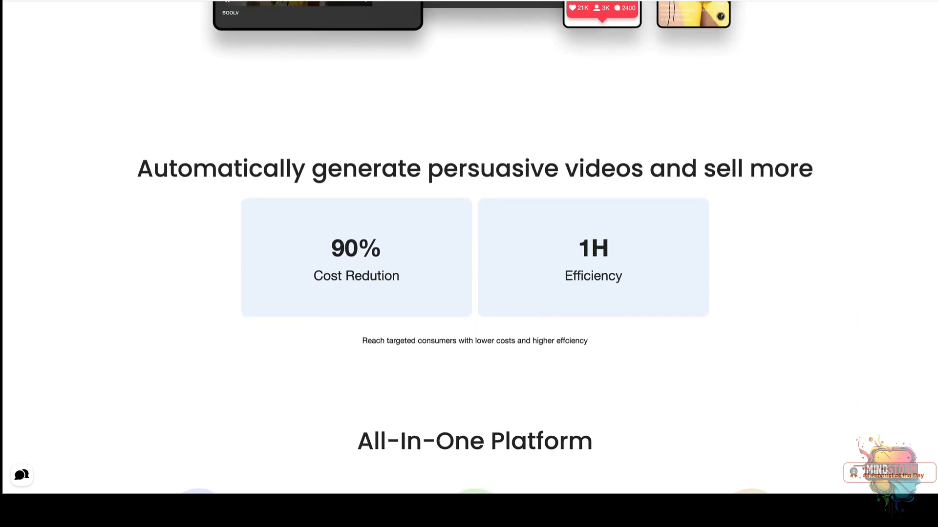
{"action": "scroll", "scroll_direction": "down", "scroll_amount": 3}
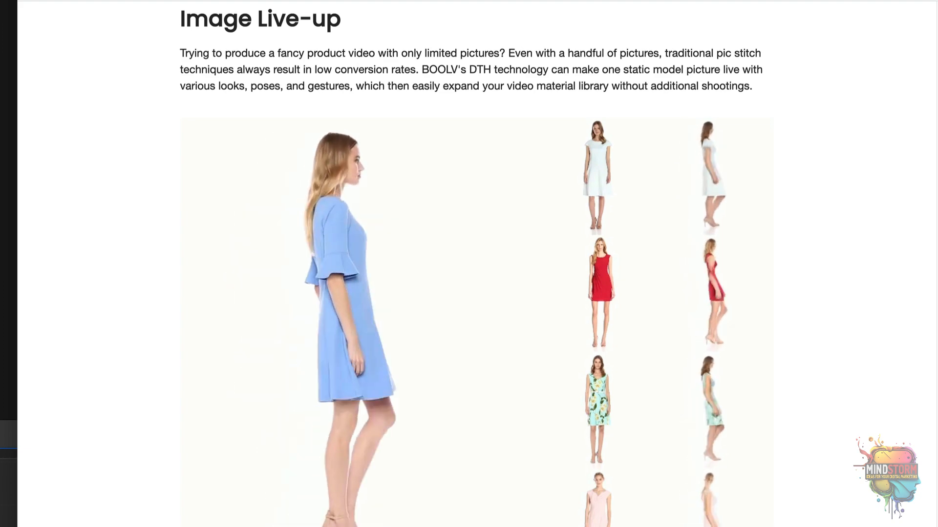
{"action": "scroll", "scroll_direction": "down", "scroll_amount": 3}
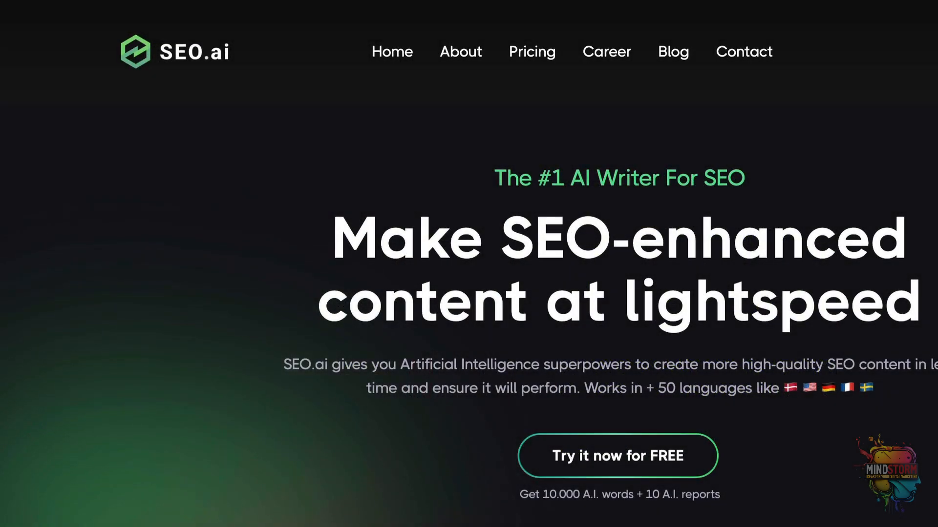
Scroll the SEO.ai homepage through the testimonials and AI writing to the keyword research features
{"action": "scroll", "scroll_direction": "down", "scroll_amount": 3}
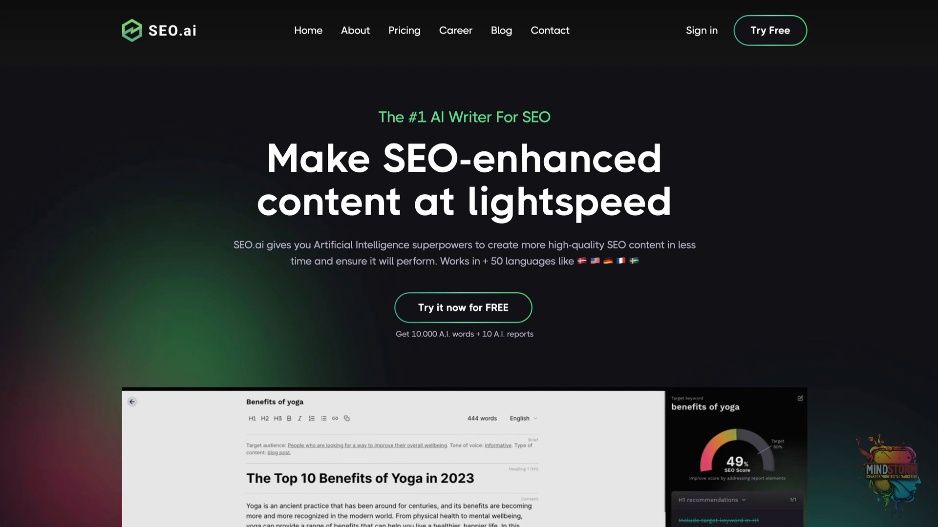
{"action": "scroll", "scroll_direction": "down", "scroll_amount": 3}
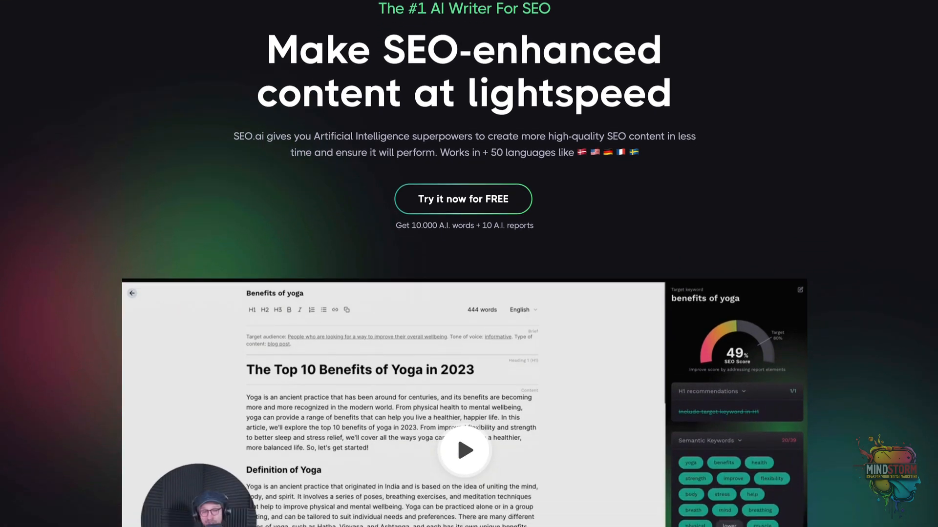
{"action": "scroll", "scroll_direction": "down", "scroll_amount": 3}
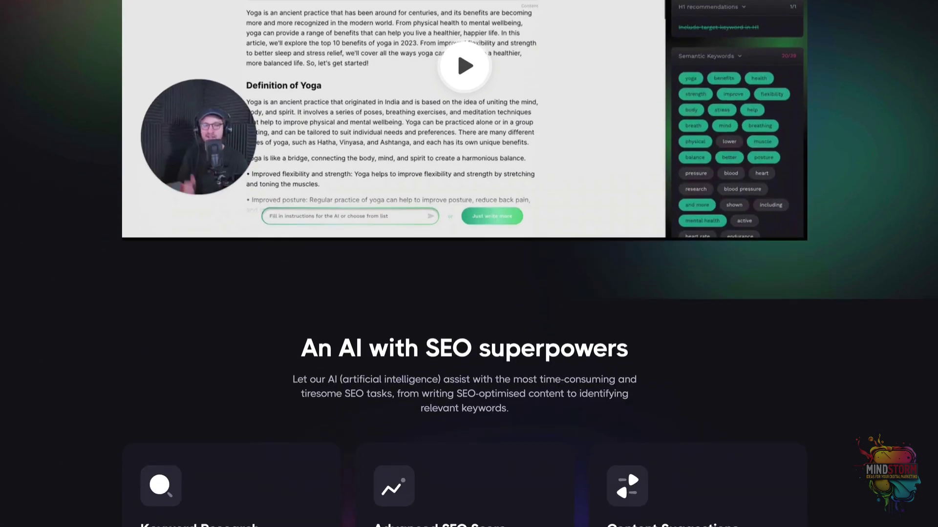
{"action": "scroll", "scroll_direction": "down", "scroll_amount": 3}
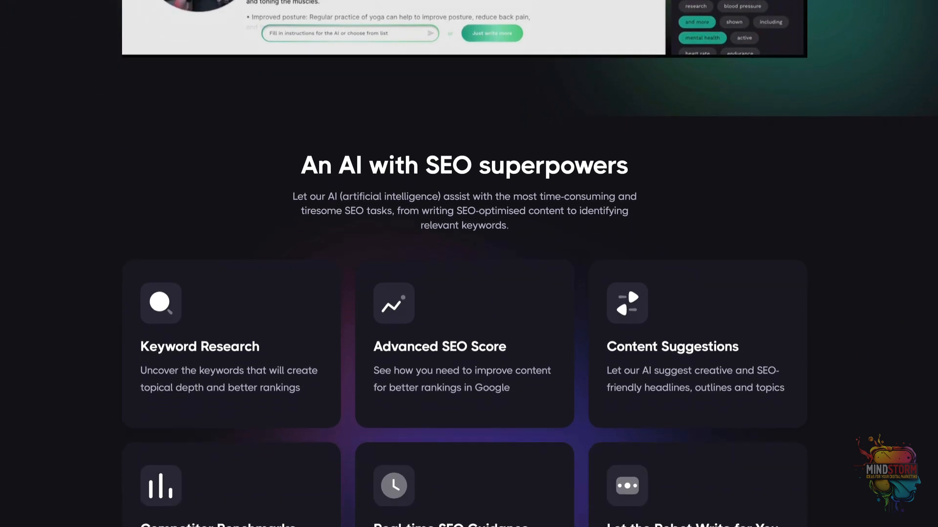
{"action": "scroll", "scroll_direction": "down", "scroll_amount": 3}
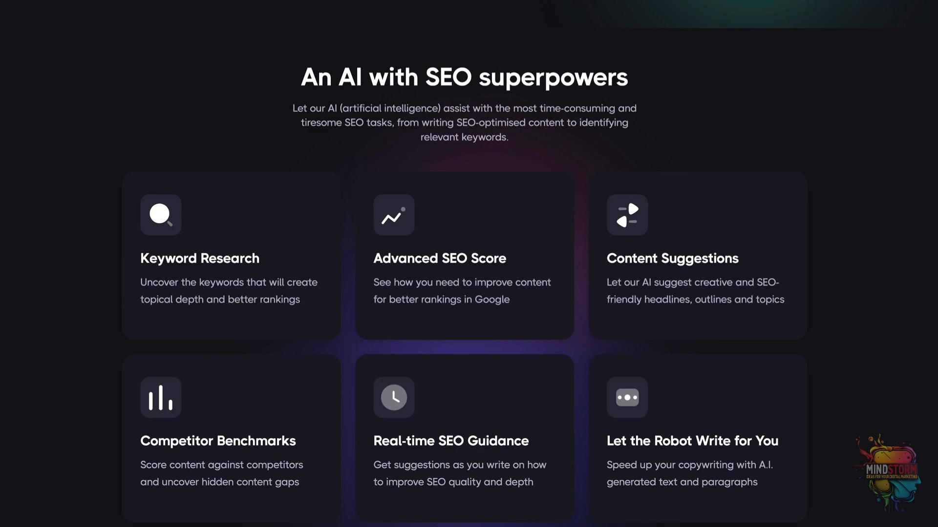
{"action": "scroll", "scroll_direction": "down", "scroll_amount": 3}
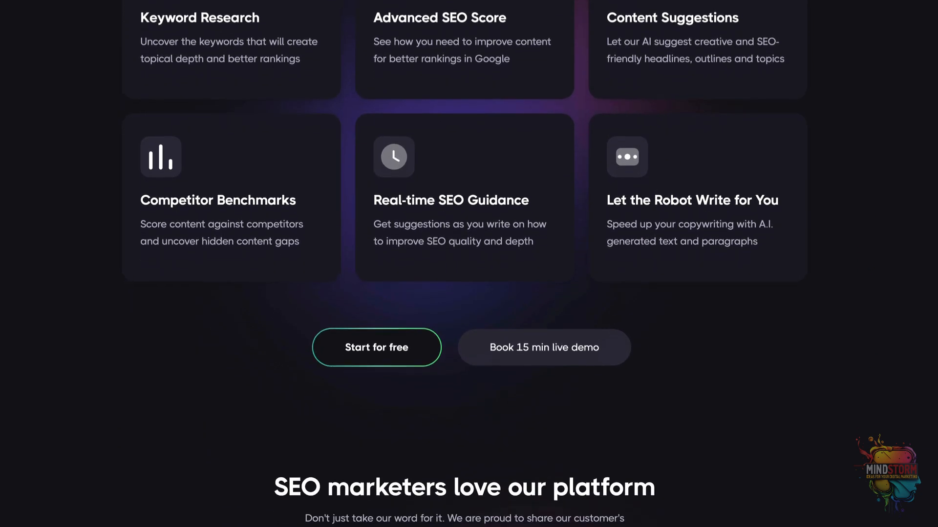
{"action": "scroll", "scroll_direction": "down", "scroll_amount": 3}
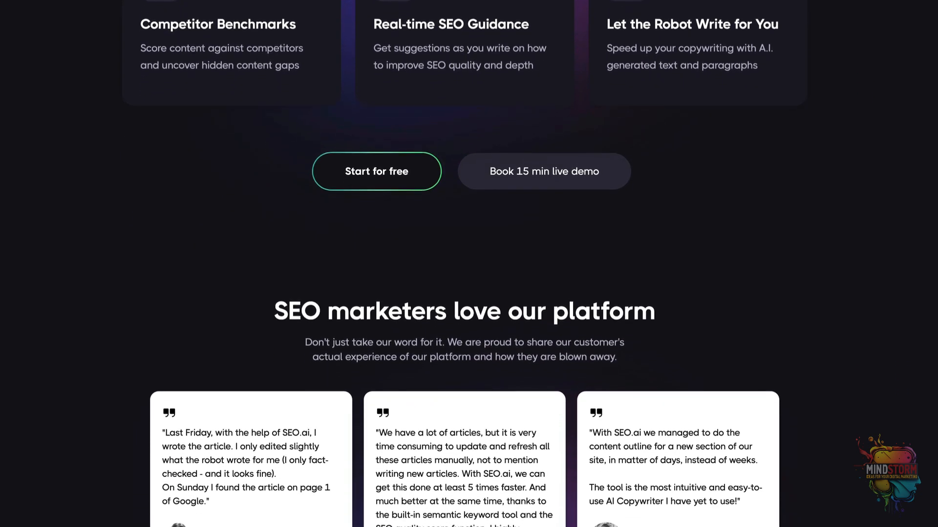
{"action": "scroll", "scroll_direction": "down", "scroll_amount": 3}
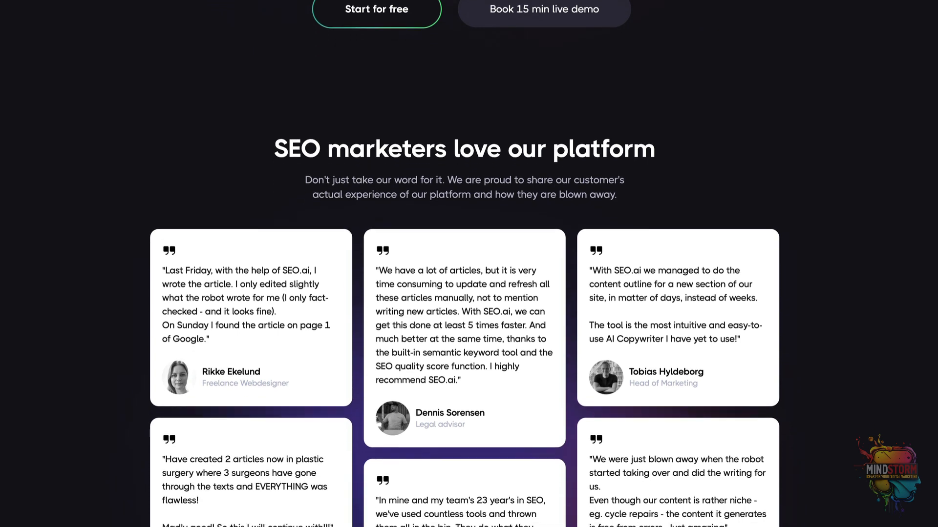
{"action": "scroll", "scroll_direction": "down", "scroll_amount": 3}
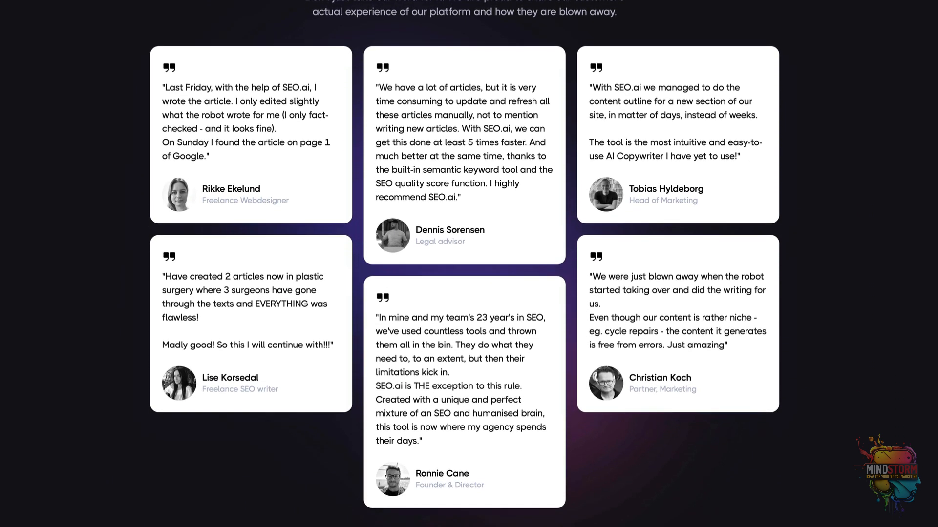
Continue down past the SEO score section until the low fixed price pricing section appears
{"action": "scroll", "scroll_direction": "down", "scroll_amount": 3}
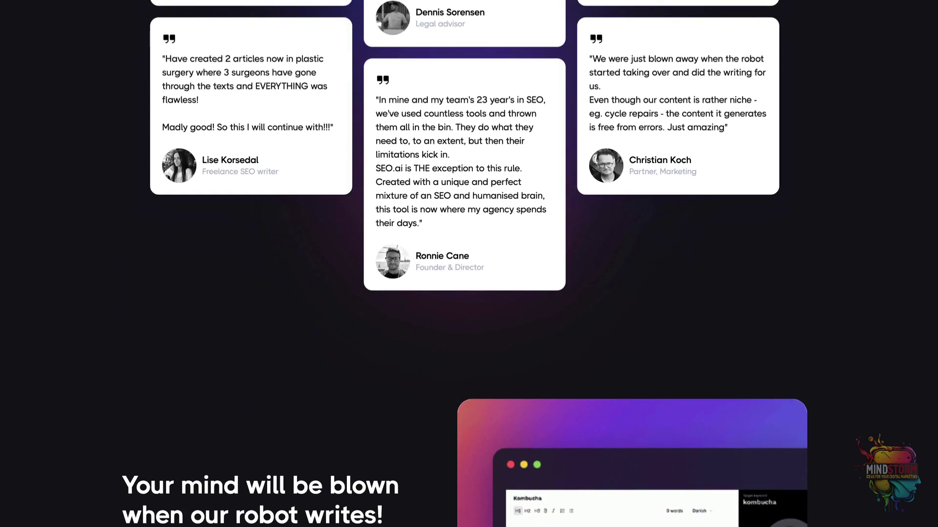
{"action": "scroll", "scroll_direction": "down", "scroll_amount": 3}
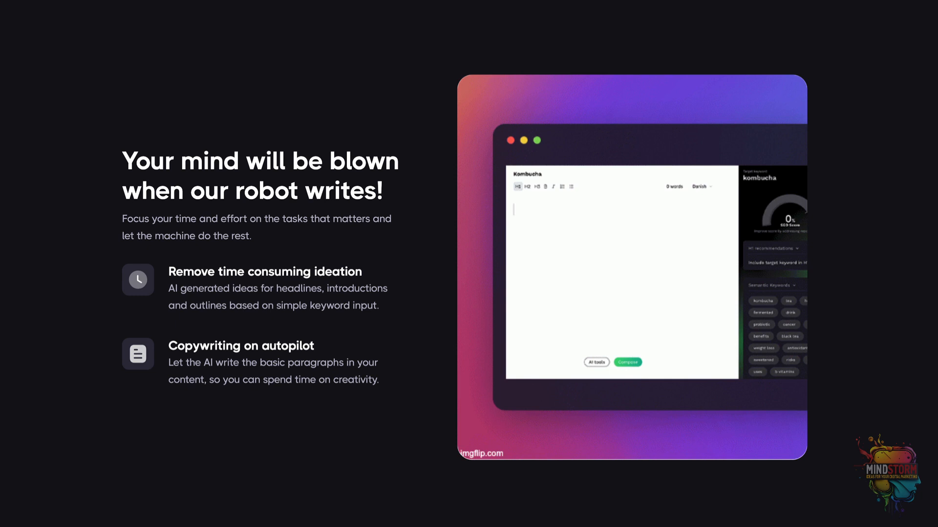
{"action": "scroll", "scroll_direction": "down", "scroll_amount": 3}
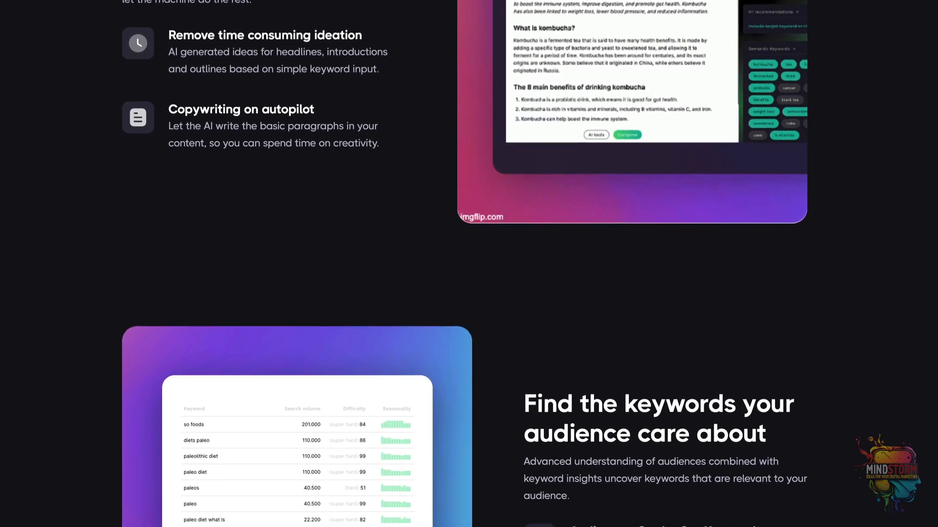
{"action": "scroll", "scroll_direction": "down", "scroll_amount": 3}
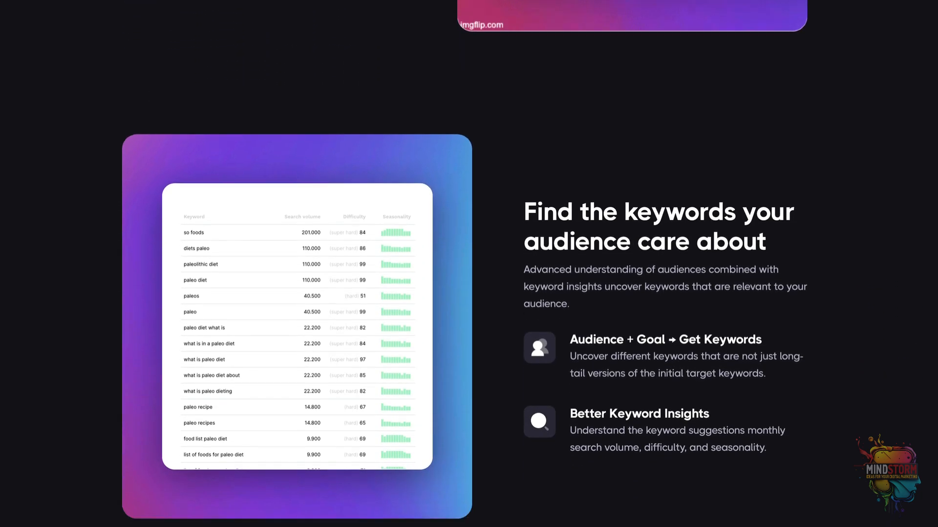
{"action": "scroll", "scroll_direction": "down", "scroll_amount": 3}
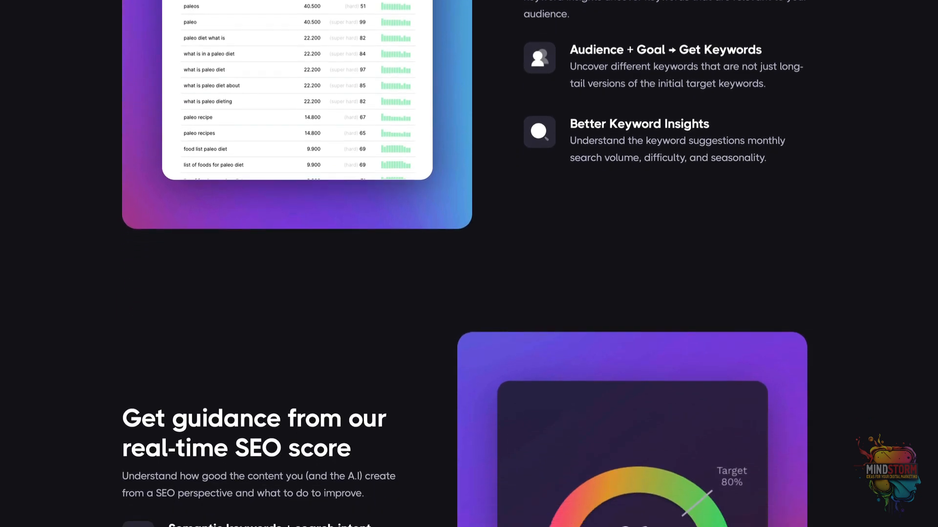
{"action": "scroll", "scroll_direction": "down", "scroll_amount": 3}
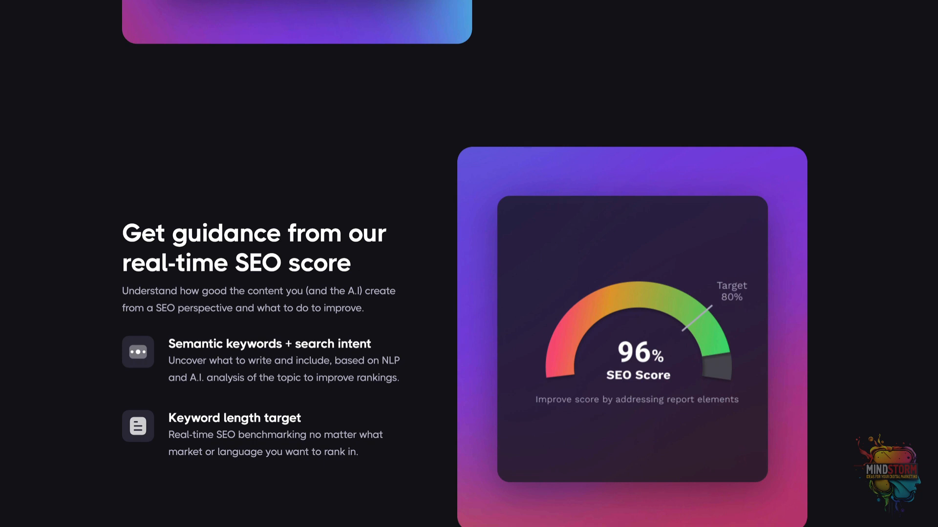
{"action": "scroll", "scroll_direction": "down", "scroll_amount": 3}
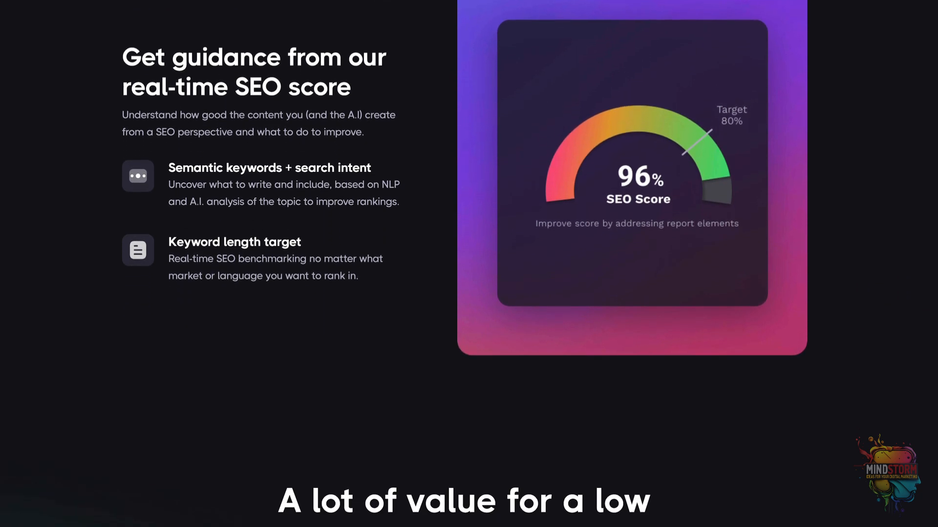
{"action": "scroll", "scroll_direction": "down", "scroll_amount": 3}
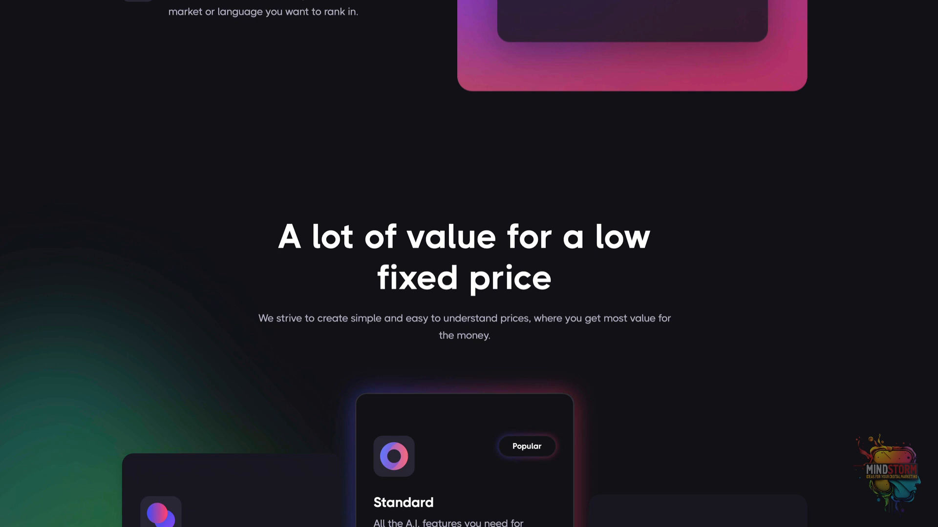
{"action": "scroll", "scroll_direction": "down", "scroll_amount": 3}
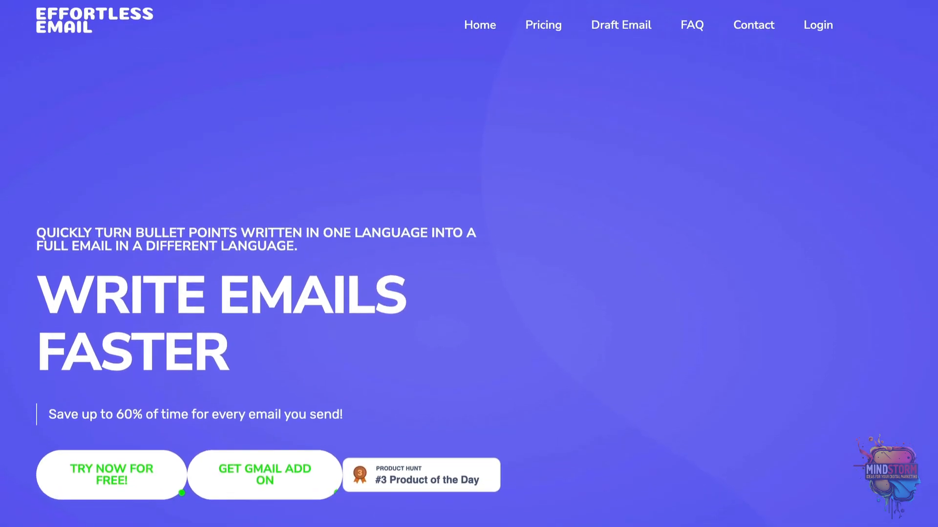
Scroll the Effortless Email homepage past Use Cases to the Free, Basic and Advanced pricing cards
{"action": "scroll", "scroll_direction": "down", "scroll_amount": 3}
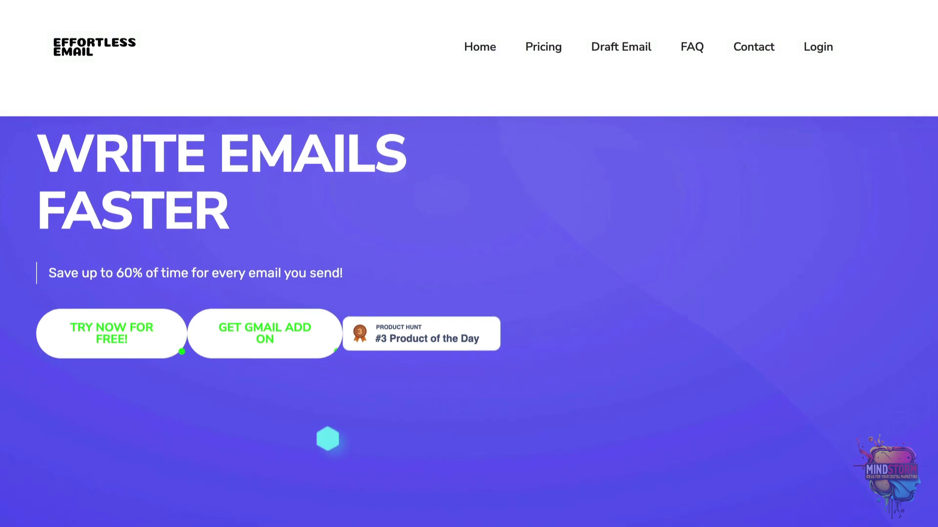
{"action": "scroll", "scroll_direction": "down", "scroll_amount": 3}
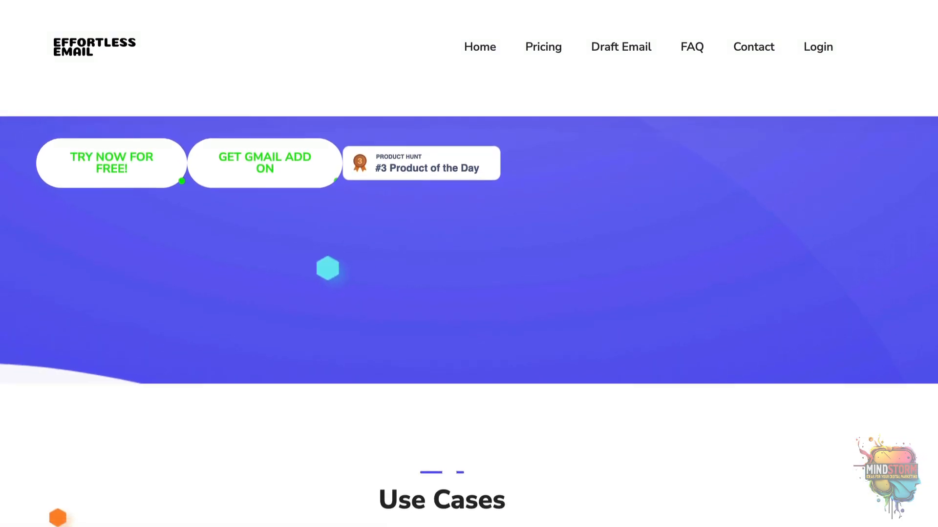
{"action": "scroll", "scroll_direction": "down", "scroll_amount": 3}
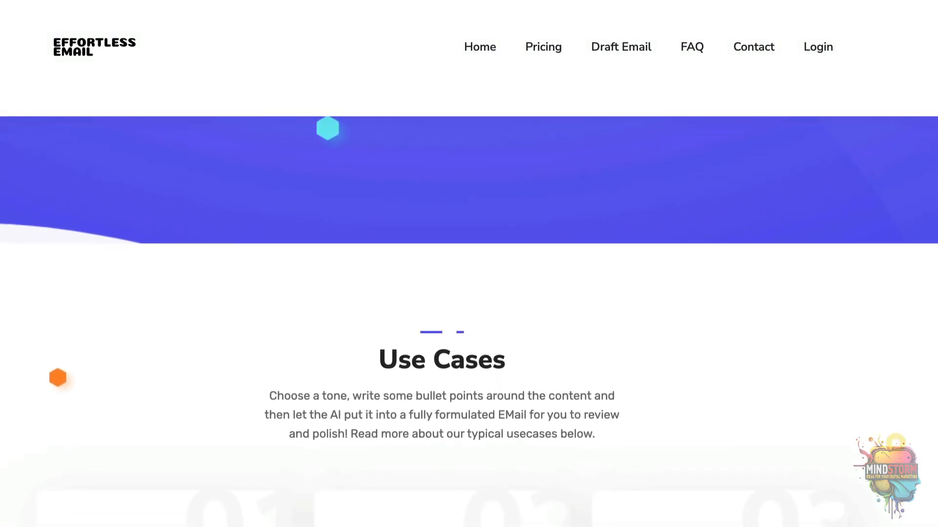
{"action": "scroll", "scroll_direction": "down", "scroll_amount": 3}
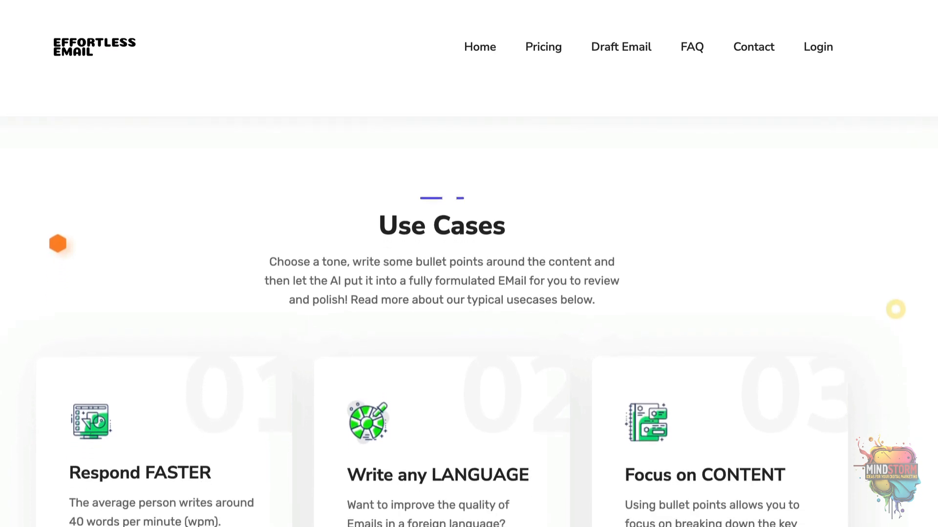
{"action": "scroll", "scroll_direction": "down", "scroll_amount": 3}
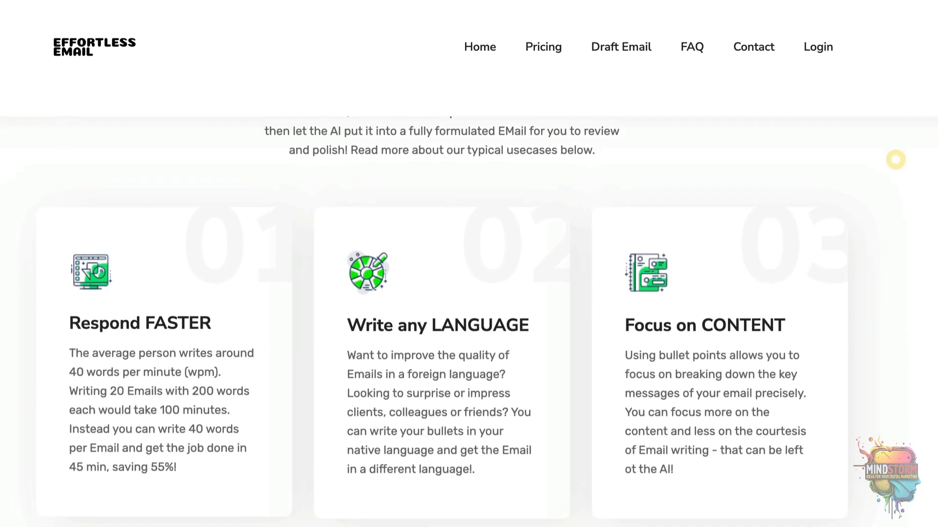
{"action": "scroll", "scroll_direction": "down", "scroll_amount": 3}
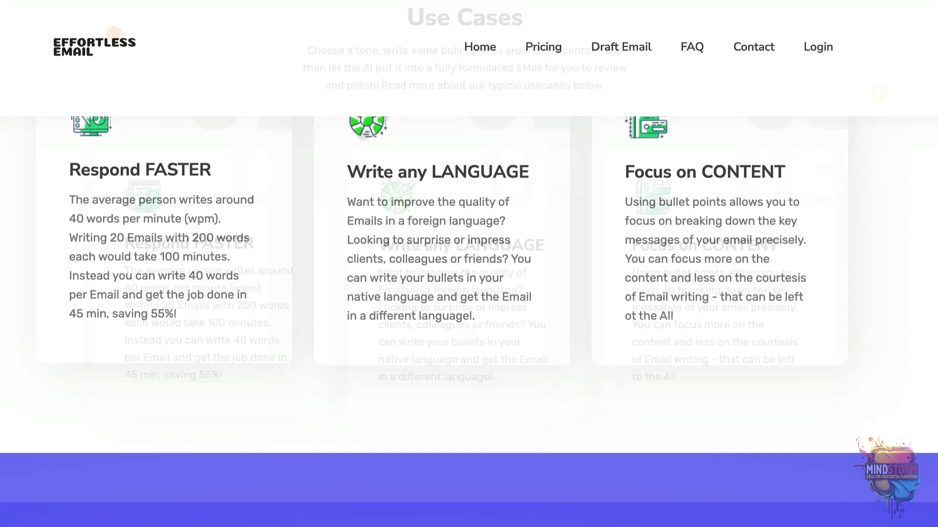
{"action": "scroll", "scroll_direction": "up", "scroll_amount": 3}
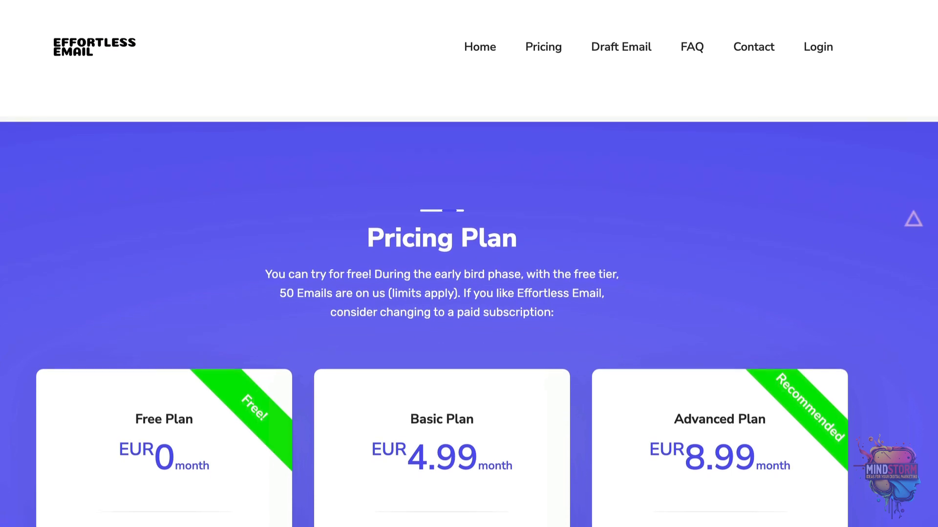
{"action": "scroll", "scroll_direction": "down", "scroll_amount": 3}
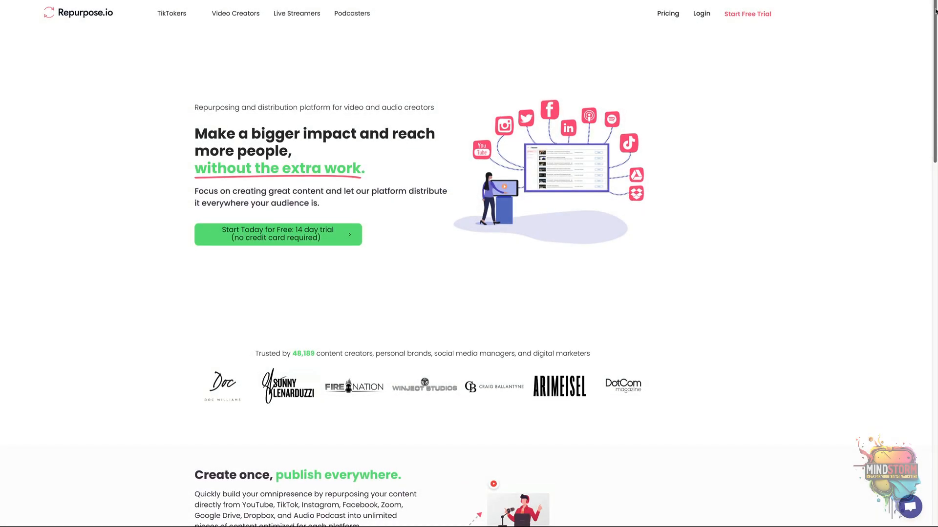
Scroll the Repurpose.io landing page through its automation sections and the testimonial
{"action": "scroll", "scroll_direction": "down", "scroll_amount": 3}
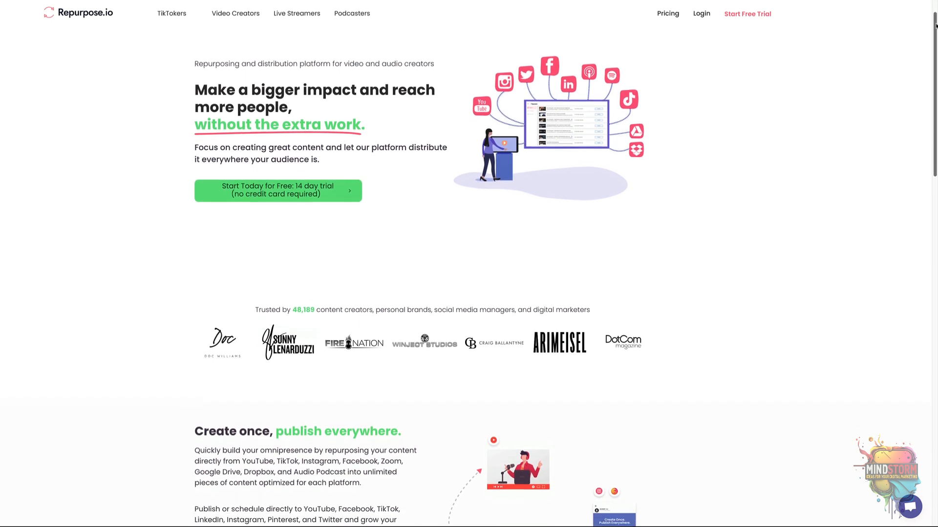
{"action": "scroll", "scroll_direction": "down", "scroll_amount": 3}
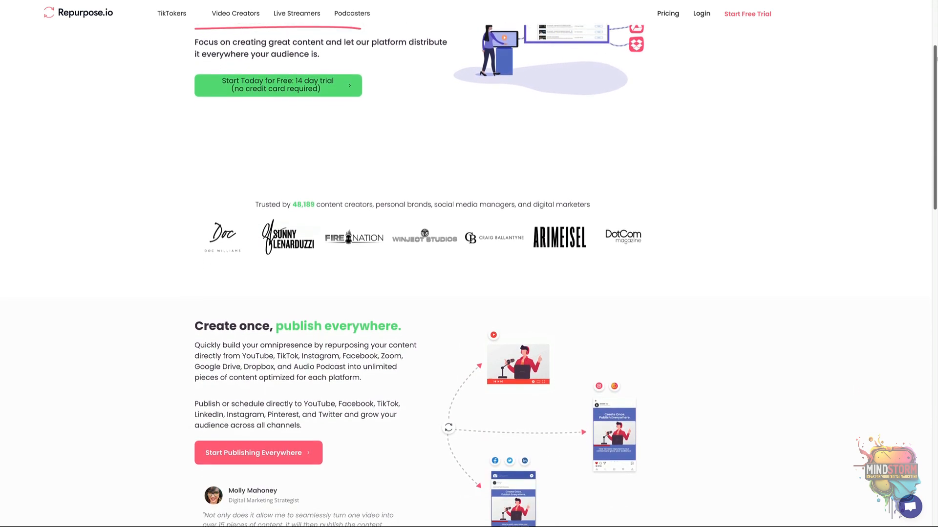
{"action": "scroll", "scroll_direction": "down", "scroll_amount": 3}
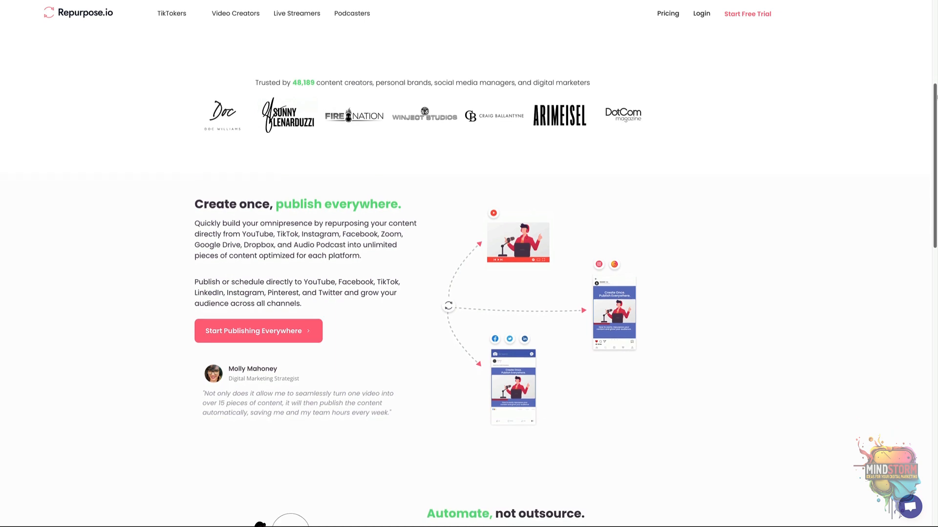
{"action": "scroll", "scroll_direction": "down", "scroll_amount": 3}
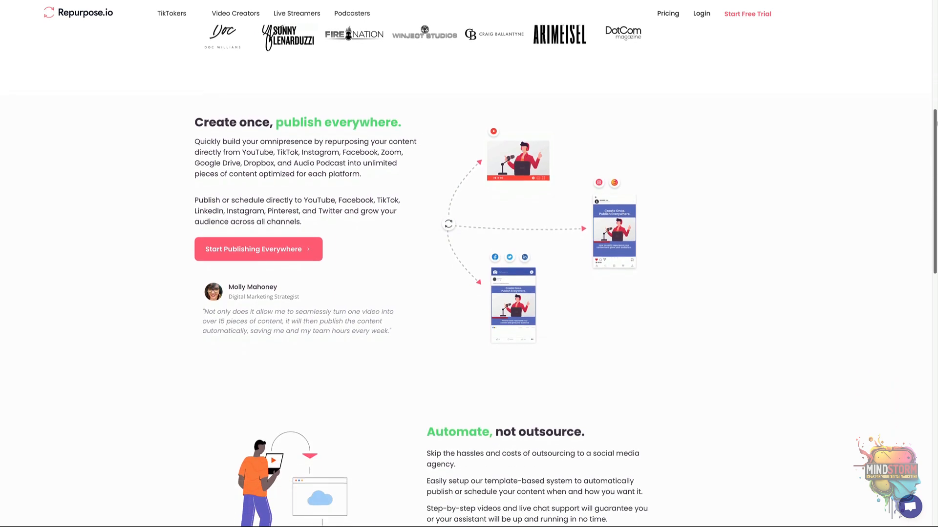
{"action": "scroll", "scroll_direction": "down", "scroll_amount": 3}
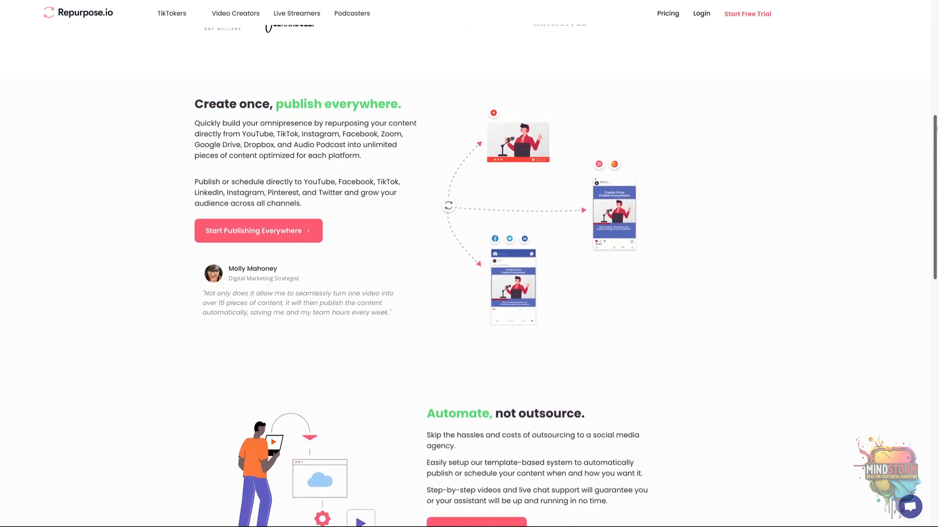
{"action": "scroll", "scroll_direction": "down", "scroll_amount": 3}
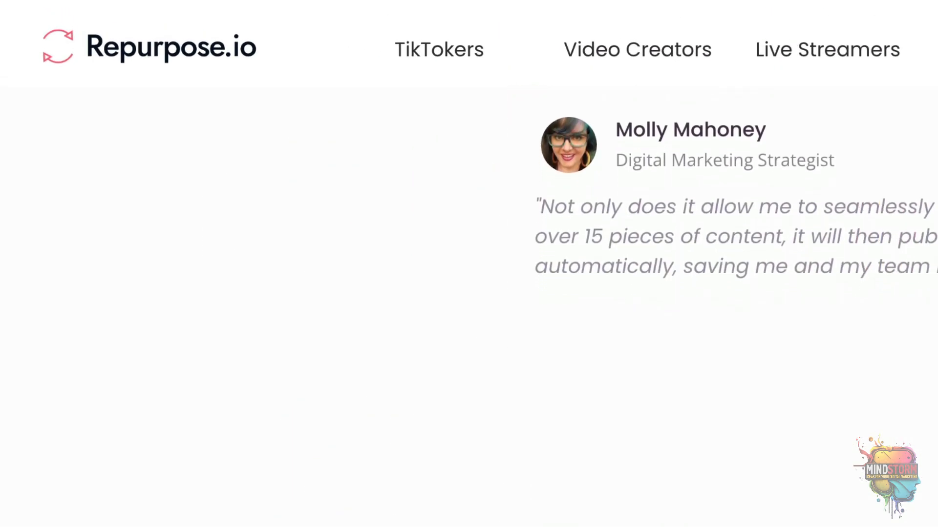
{"action": "scroll", "scroll_direction": "down", "scroll_amount": 3}
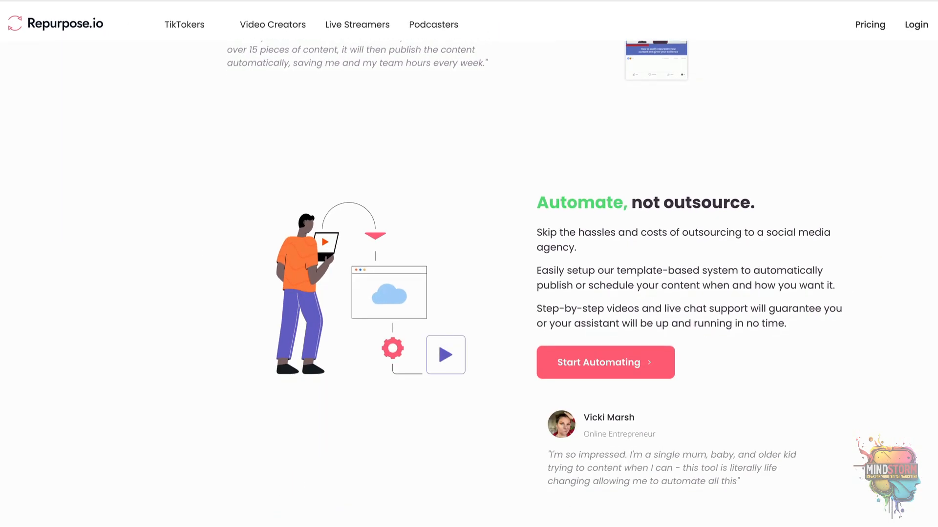
Continue down to the 'Ready to grow' free-trial banner and the site footer links
{"action": "scroll", "scroll_direction": "down", "scroll_amount": 3}
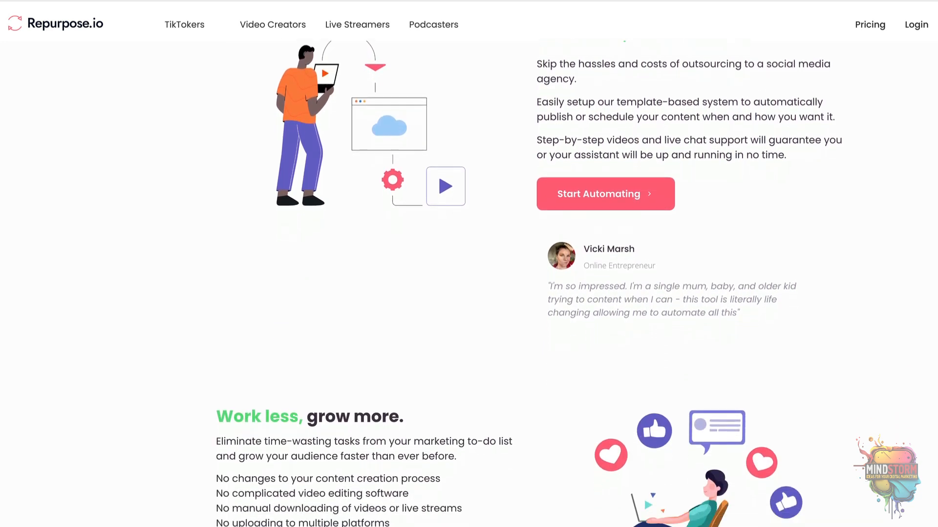
{"action": "scroll", "scroll_direction": "down", "scroll_amount": 3}
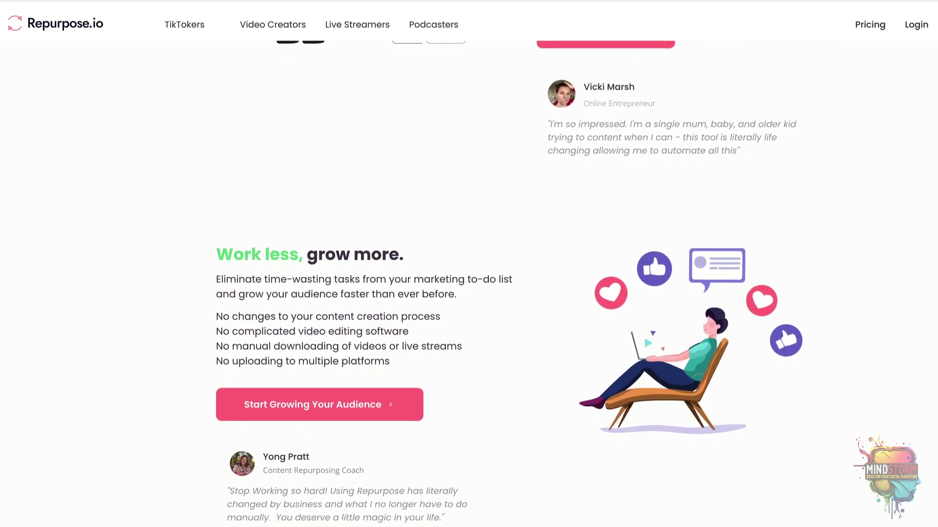
{"action": "scroll", "scroll_direction": "down", "scroll_amount": 3}
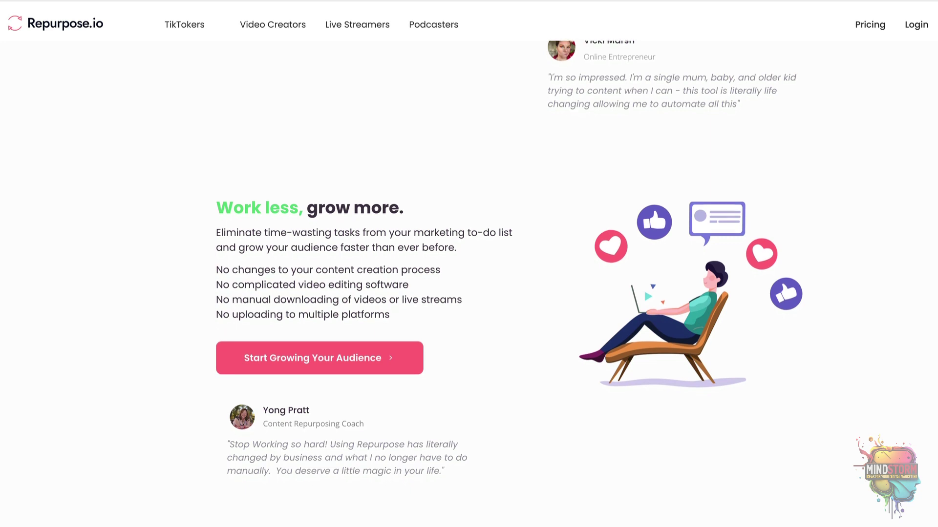
{"action": "scroll", "scroll_direction": "down", "scroll_amount": 3}
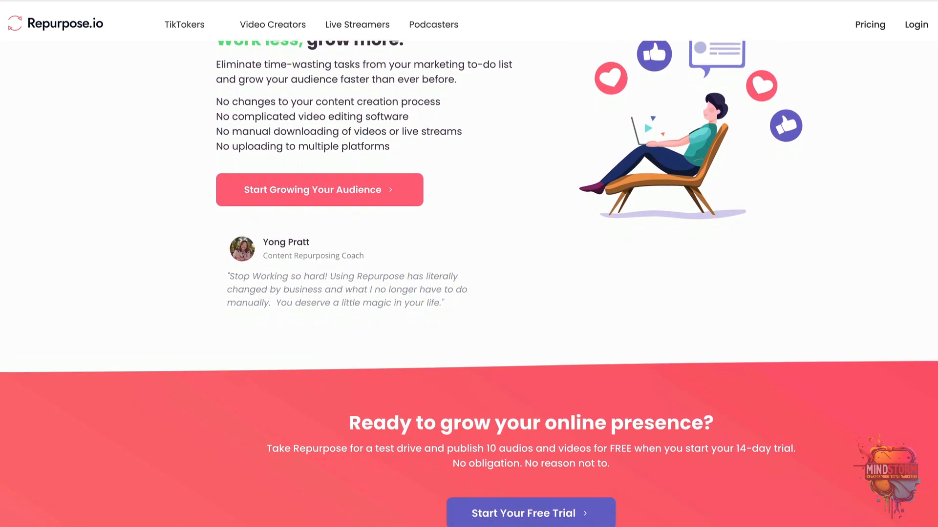
{"action": "scroll", "scroll_direction": "down", "scroll_amount": 3}
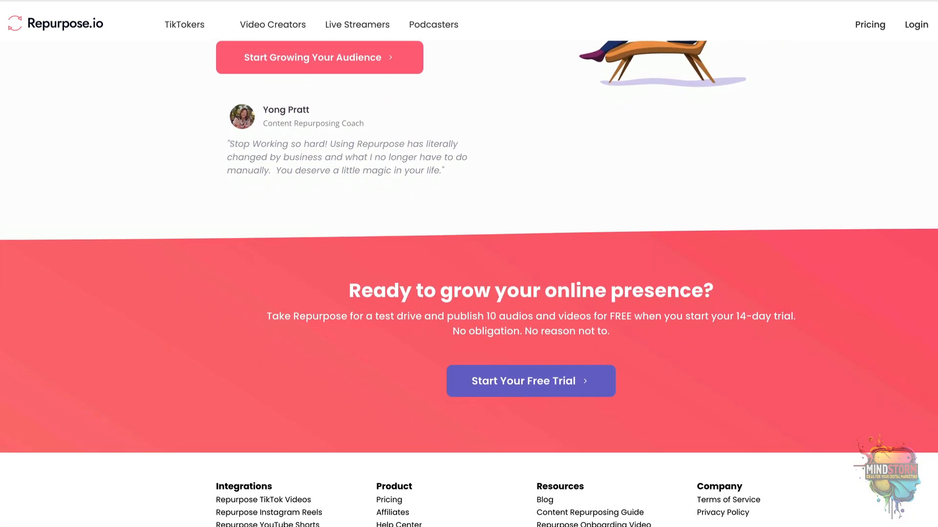
{"action": "scroll", "scroll_direction": "down", "scroll_amount": 3}
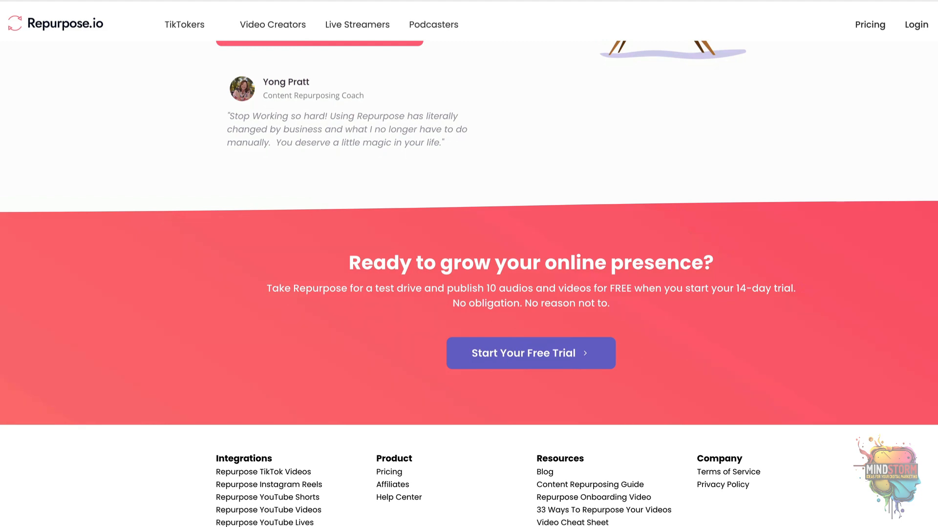
{"action": "scroll", "scroll_direction": "up", "scroll_amount": 3}
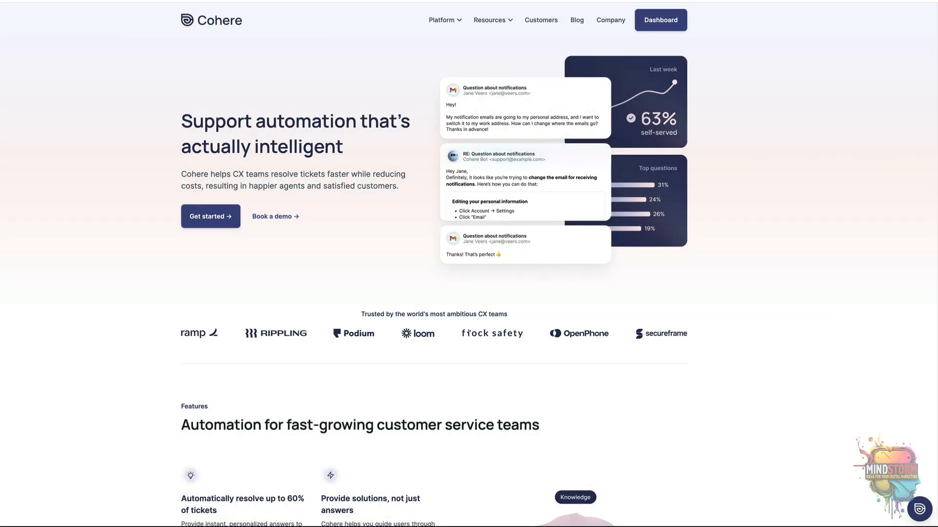
Scroll the Cohere homepage from the hero through features to the Ramp, Flock Safety and Rippling customer results
{"action": "scroll", "scroll_direction": "down", "scroll_amount": 3}
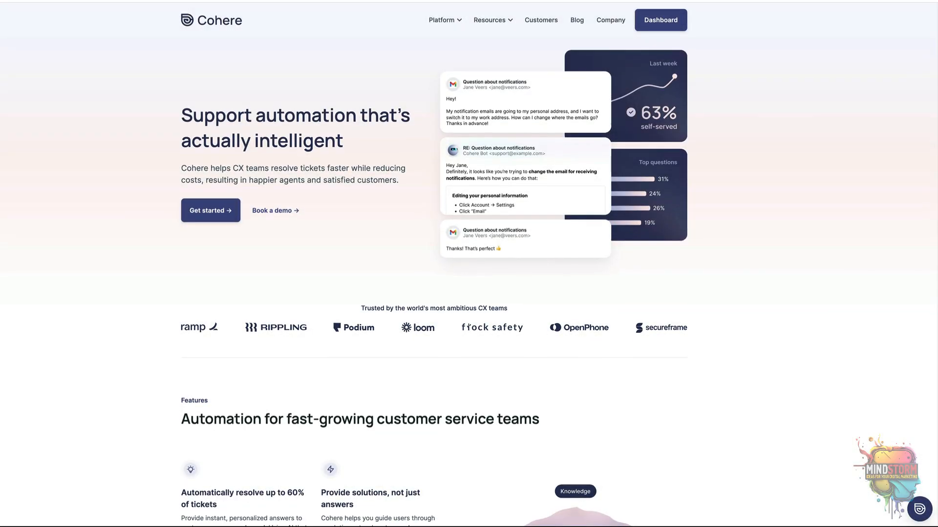
{"action": "scroll", "scroll_direction": "down", "scroll_amount": 3}
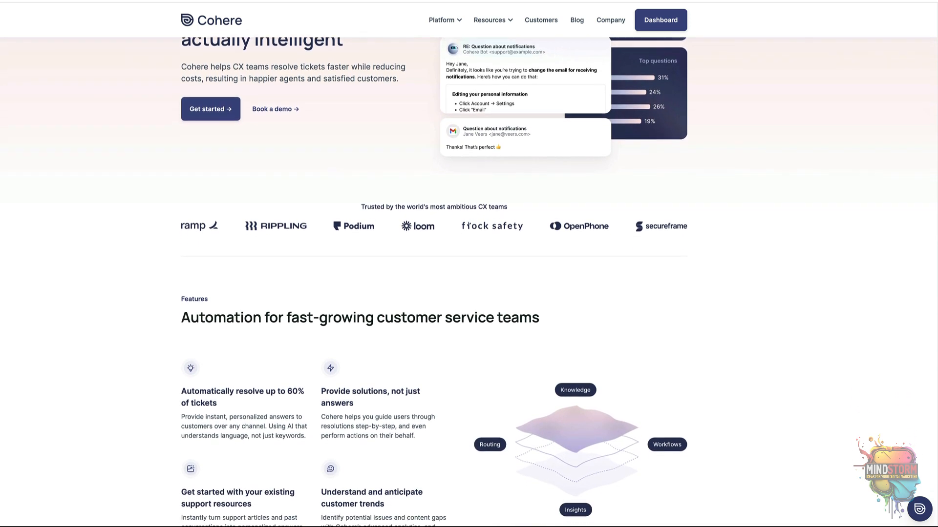
{"action": "scroll", "scroll_direction": "down", "scroll_amount": 3}
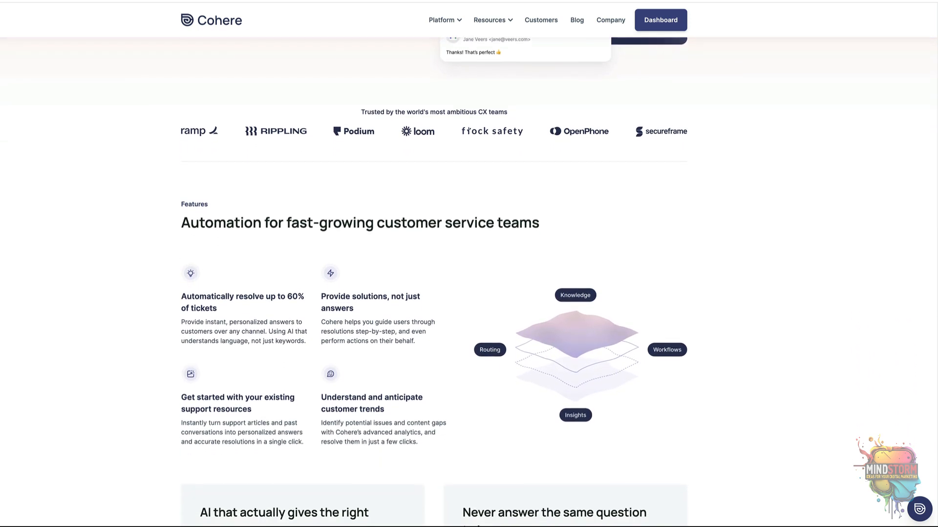
{"action": "scroll", "scroll_direction": "down", "scroll_amount": 3}
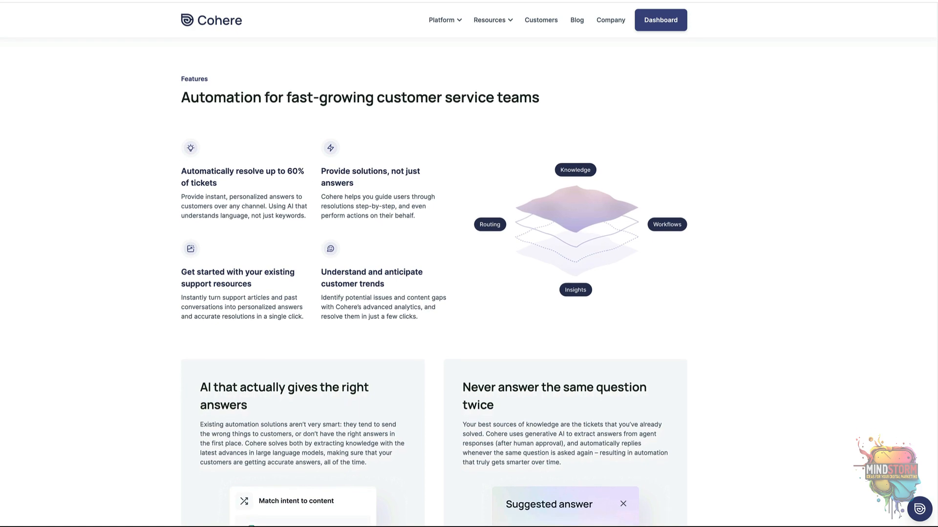
{"action": "scroll", "scroll_direction": "down", "scroll_amount": 3}
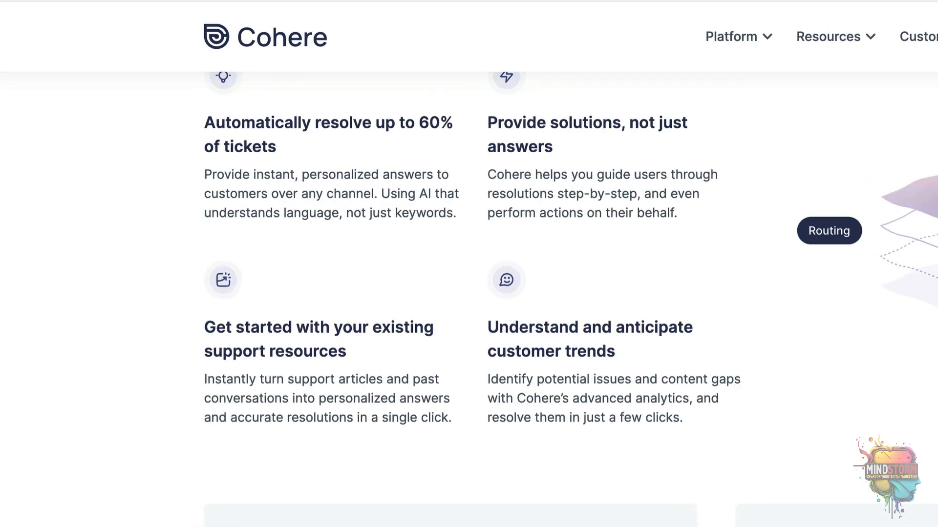
{"action": "scroll", "scroll_direction": "up", "scroll_amount": 3}
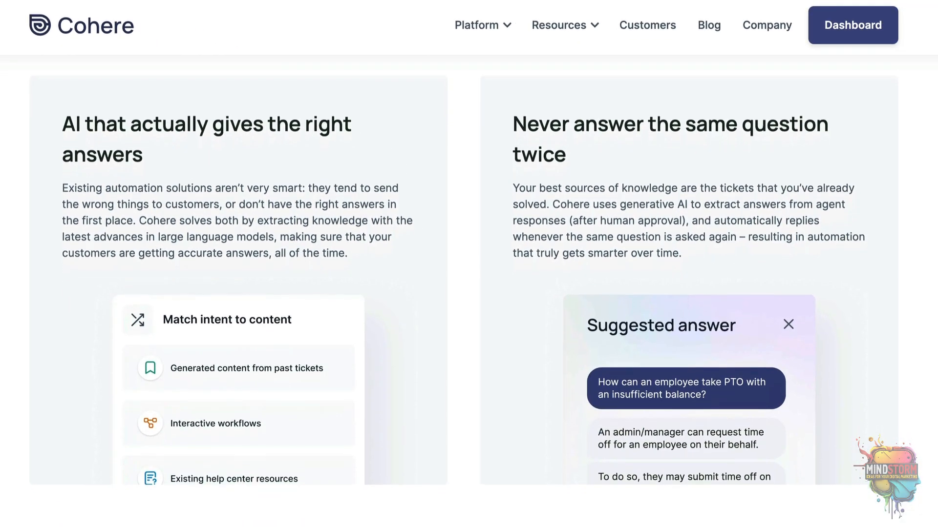
{"action": "scroll", "scroll_direction": "down", "scroll_amount": 3}
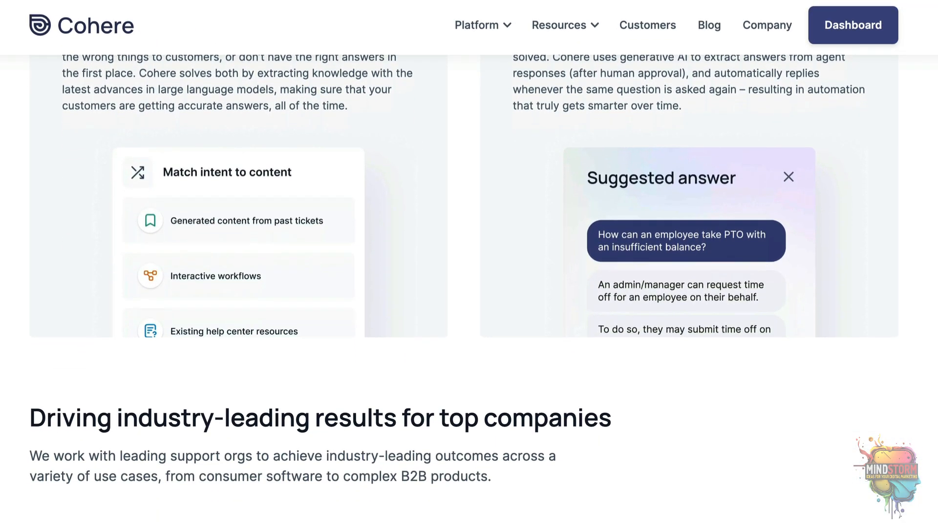
{"action": "scroll", "scroll_direction": "down", "scroll_amount": 3}
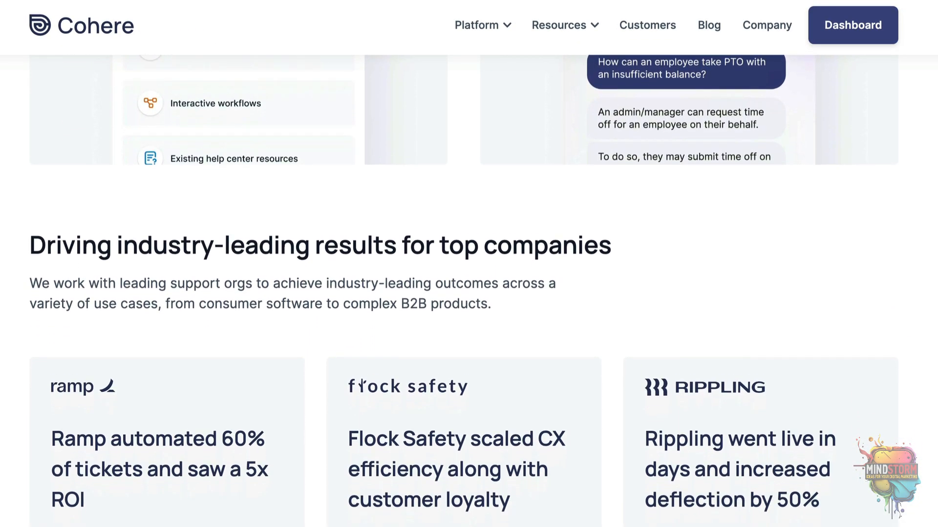
{"action": "scroll", "scroll_direction": "down", "scroll_amount": 3}
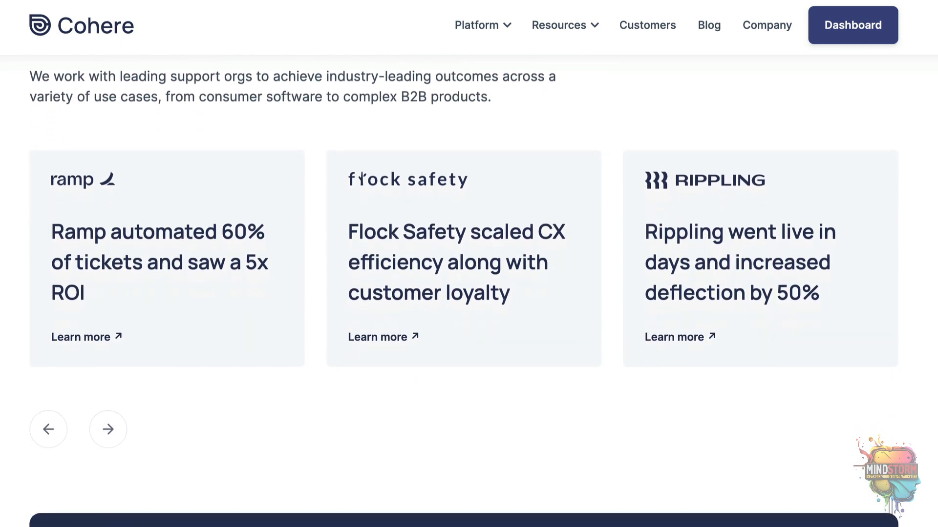
{"action": "scroll", "scroll_direction": "up", "scroll_amount": 3}
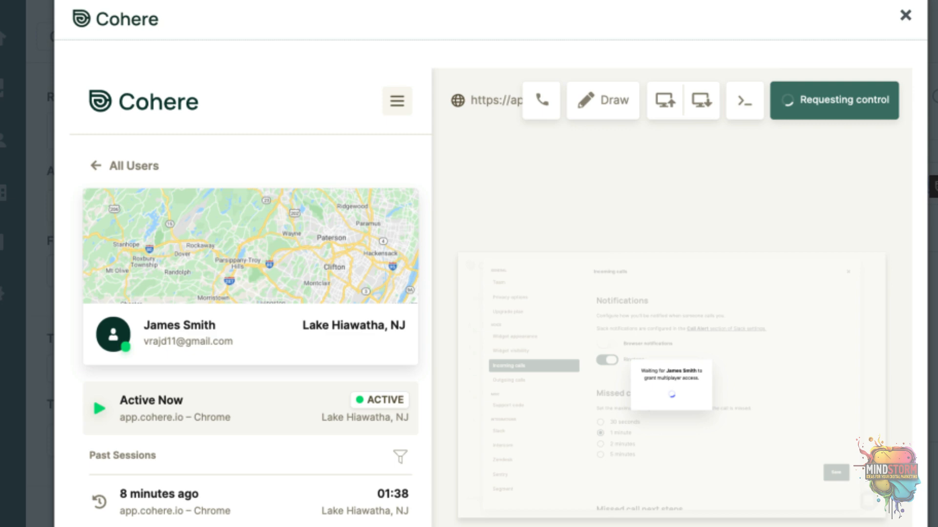
Show the Cohere demo with the user session panel and the 'Requesting control' co-browse view
{"action": "left_click", "coordinate": [905, 16]}
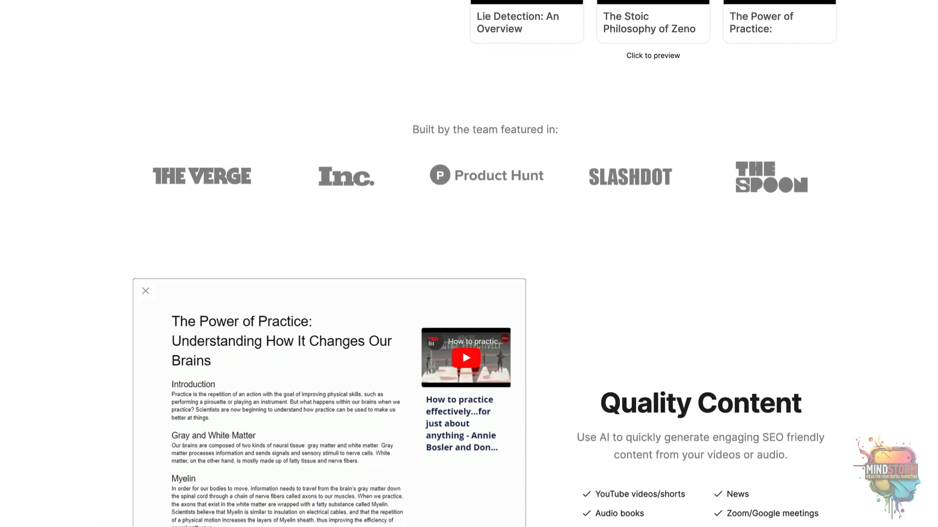
Scroll the ToWords page past Quality Content to 'More Articles Generated by ToWords.io'
{"action": "scroll", "scroll_direction": "down", "scroll_amount": 3}
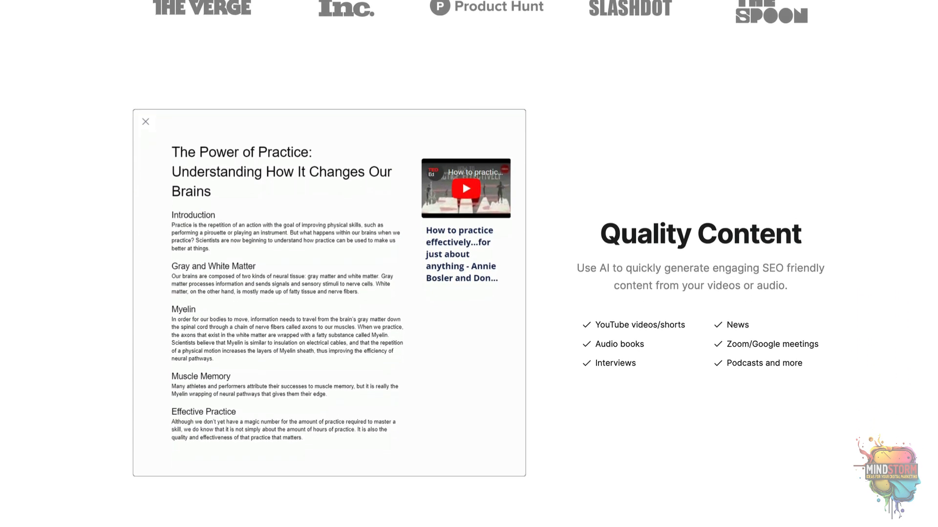
{"action": "scroll", "scroll_direction": "up", "scroll_amount": 3}
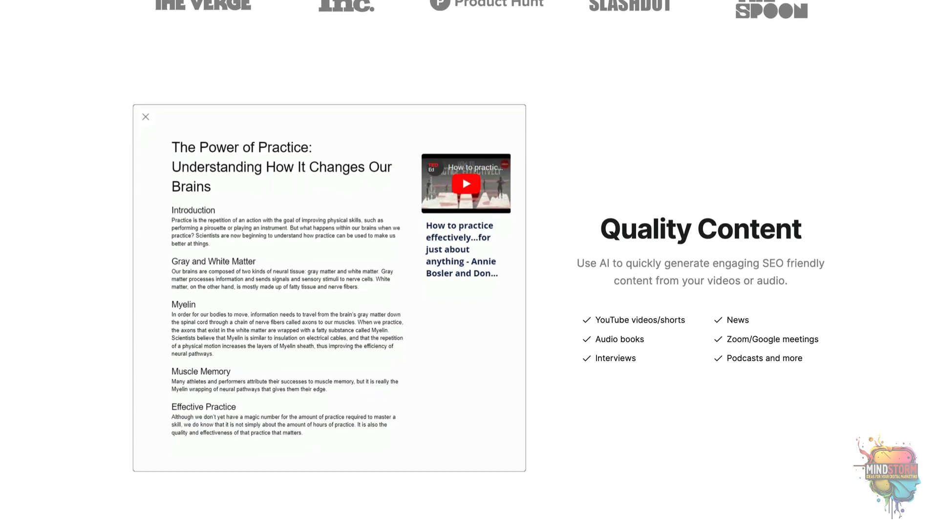
{"action": "scroll", "scroll_direction": "down", "scroll_amount": 3}
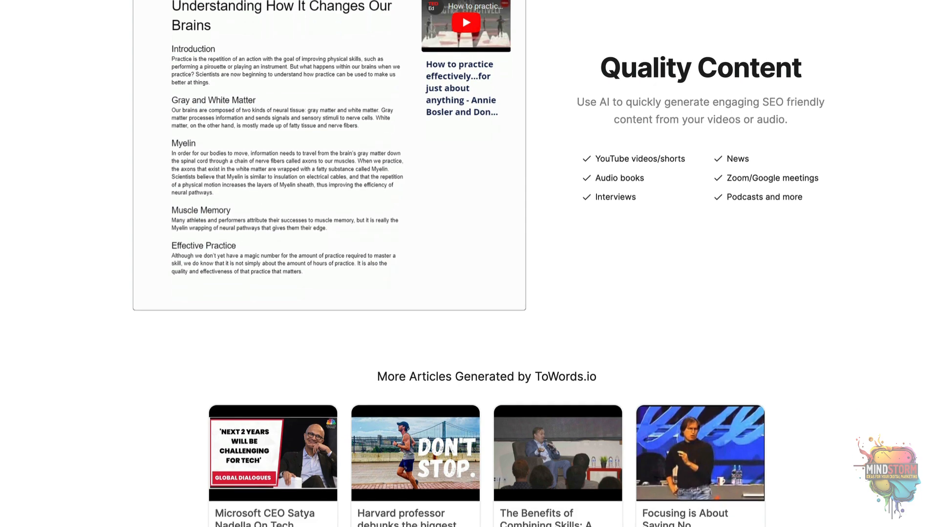
{"action": "scroll", "scroll_direction": "down", "scroll_amount": 3}
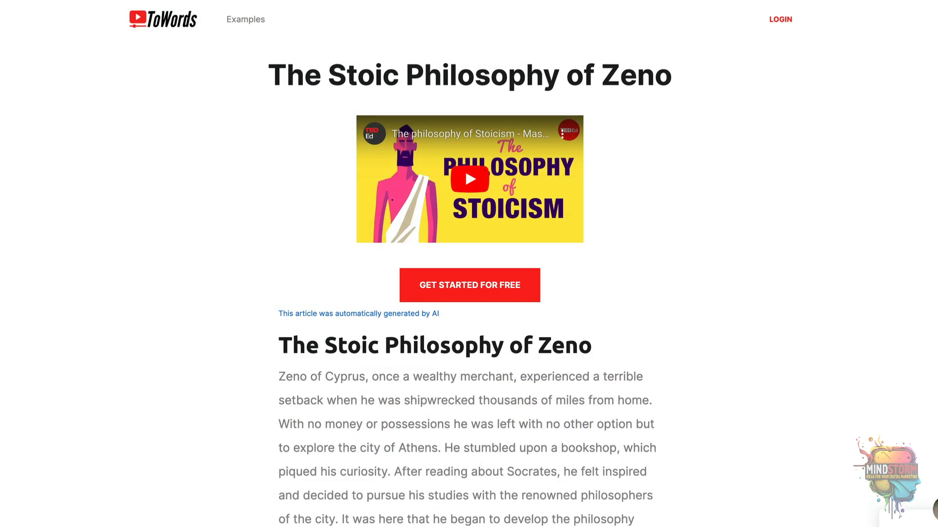
Scroll through the example articles and the NVIDIA GPU article past The Graphics Pipeline to The Math Behind It
{"action": "scroll", "scroll_direction": "down", "scroll_amount": 3}
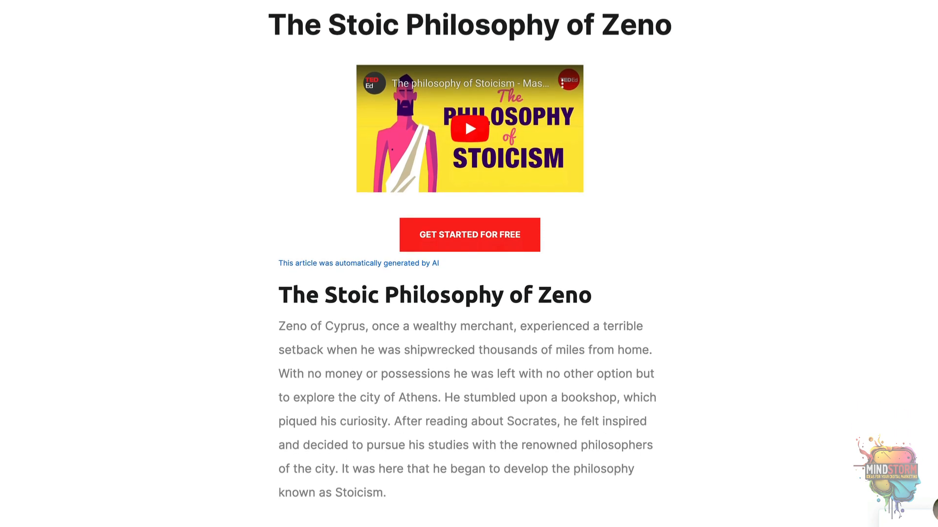
{"action": "scroll", "scroll_direction": "down", "scroll_amount": 3}
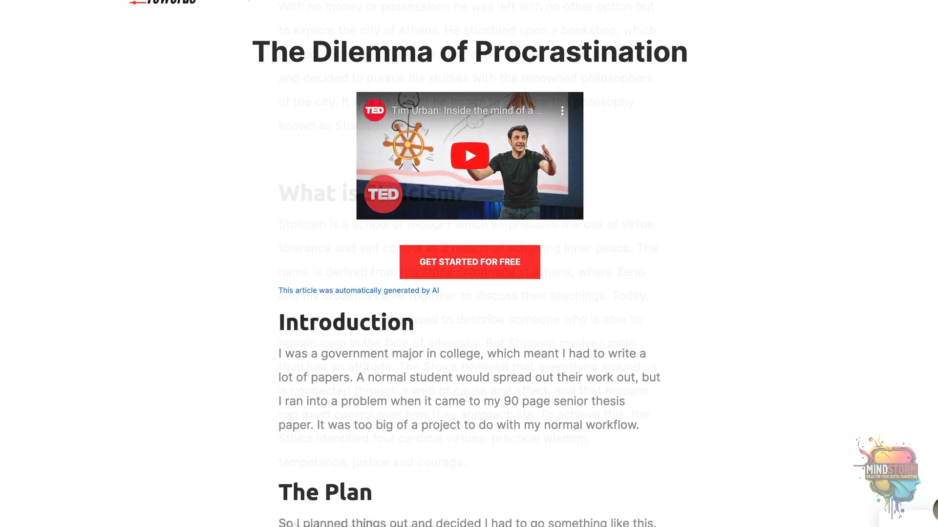
{"action": "scroll", "scroll_direction": "down", "scroll_amount": 3}
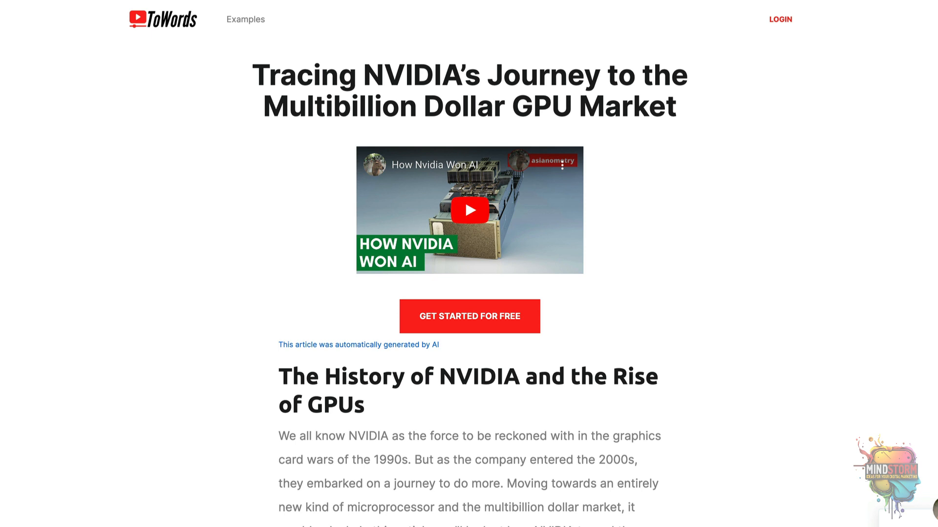
{"action": "scroll", "scroll_direction": "down", "scroll_amount": 3}
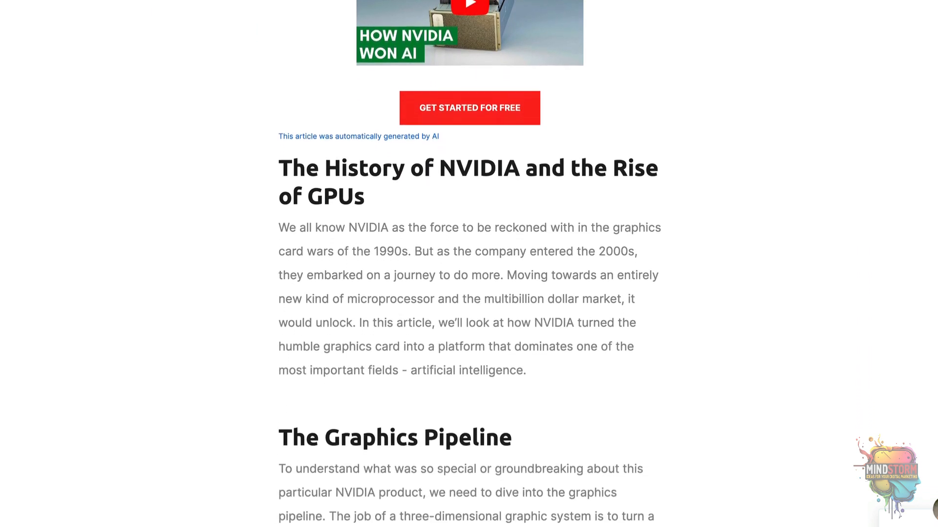
{"action": "scroll", "scroll_direction": "down", "scroll_amount": 3}
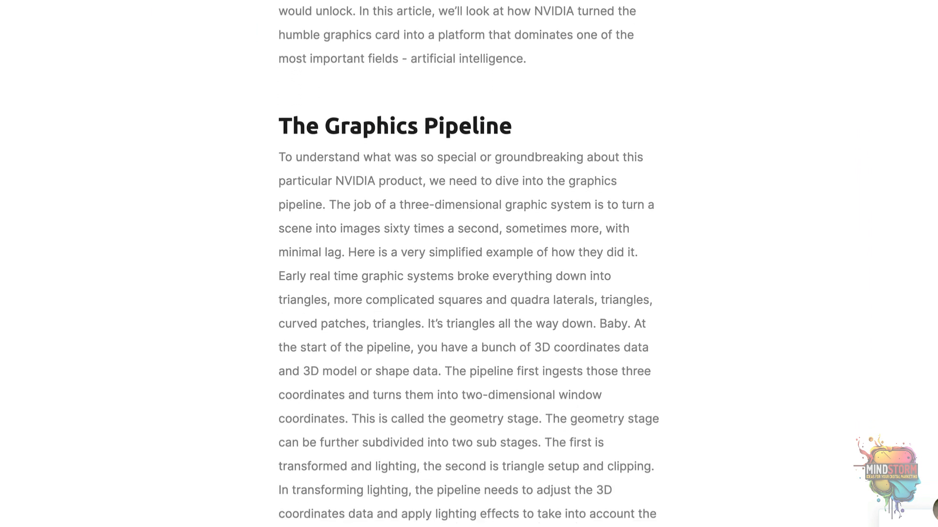
{"action": "scroll", "scroll_direction": "down", "scroll_amount": 3}
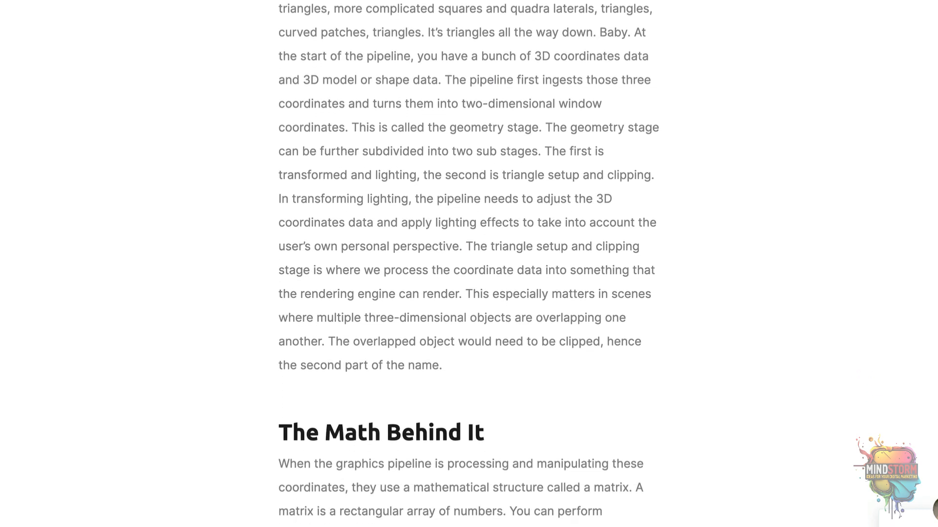